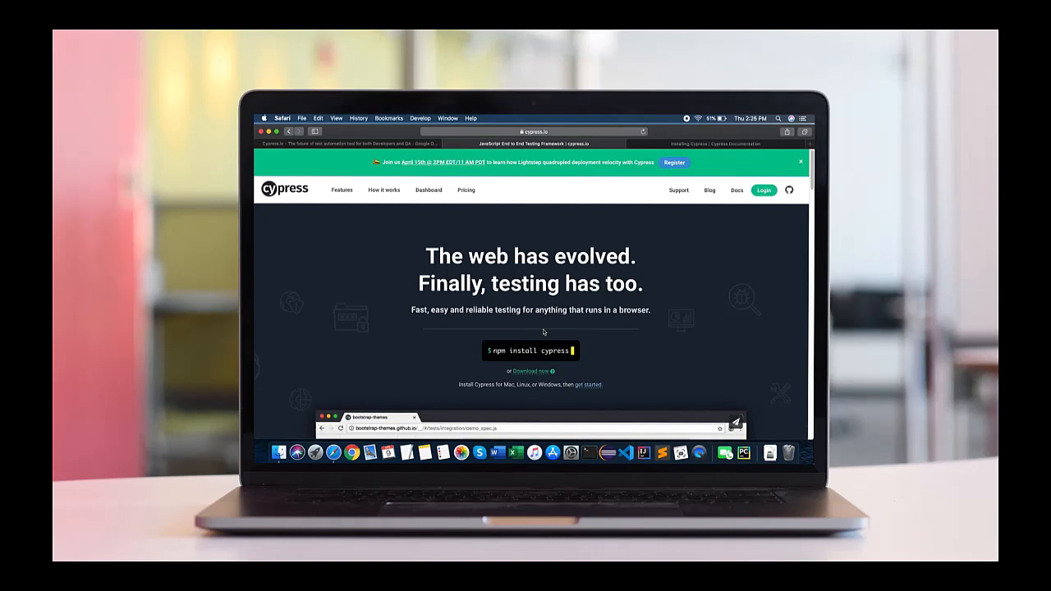
{"action": "mouse_move", "coordinate": [686, 318]}
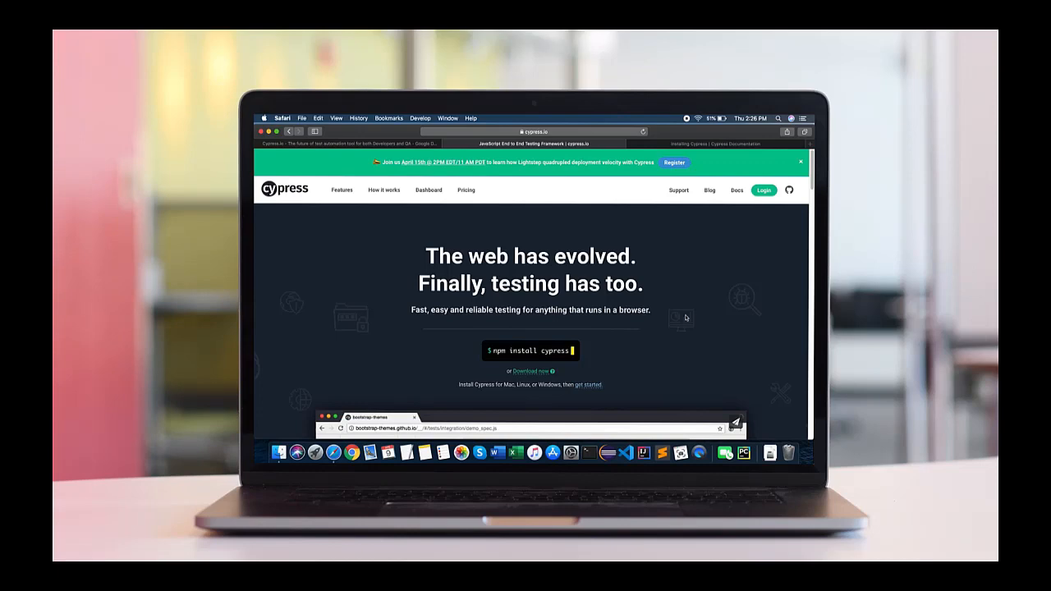
{"action": "mouse_move", "coordinate": [700, 189]}
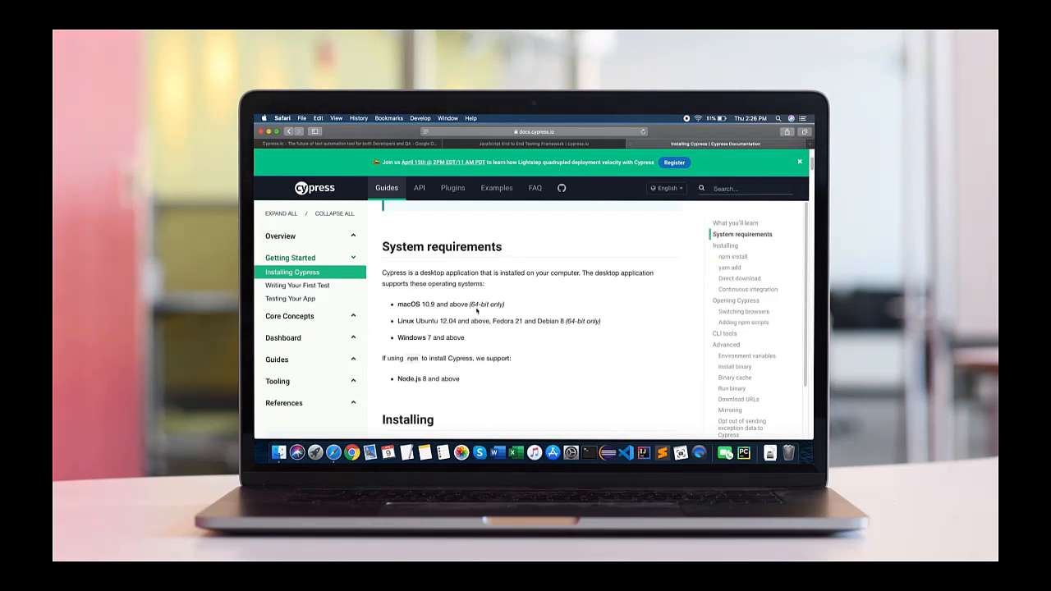
{"action": "mouse_move", "coordinate": [499, 332]}
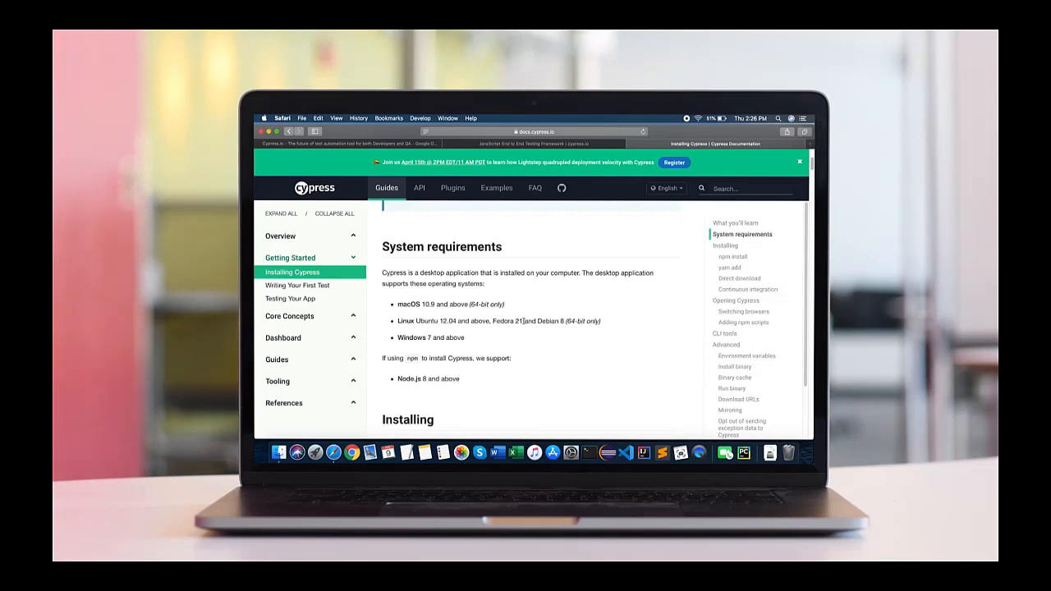
- Scroll through the System requirements section of the Installing Cypress docs
{"action": "scroll", "scroll_direction": "up", "scroll_amount": 3}
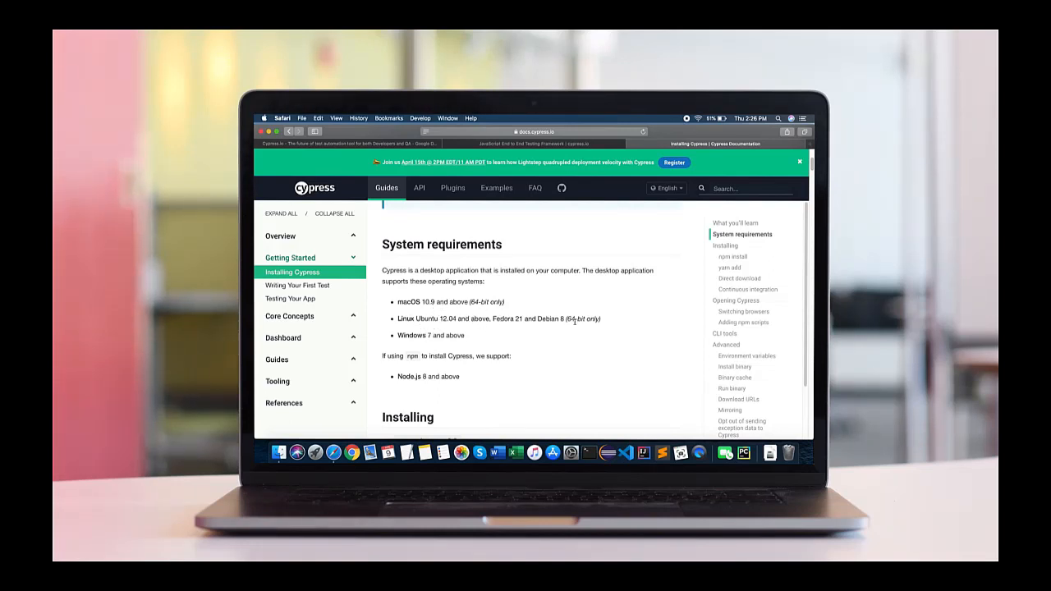
{"action": "mouse_move", "coordinate": [561, 148]}
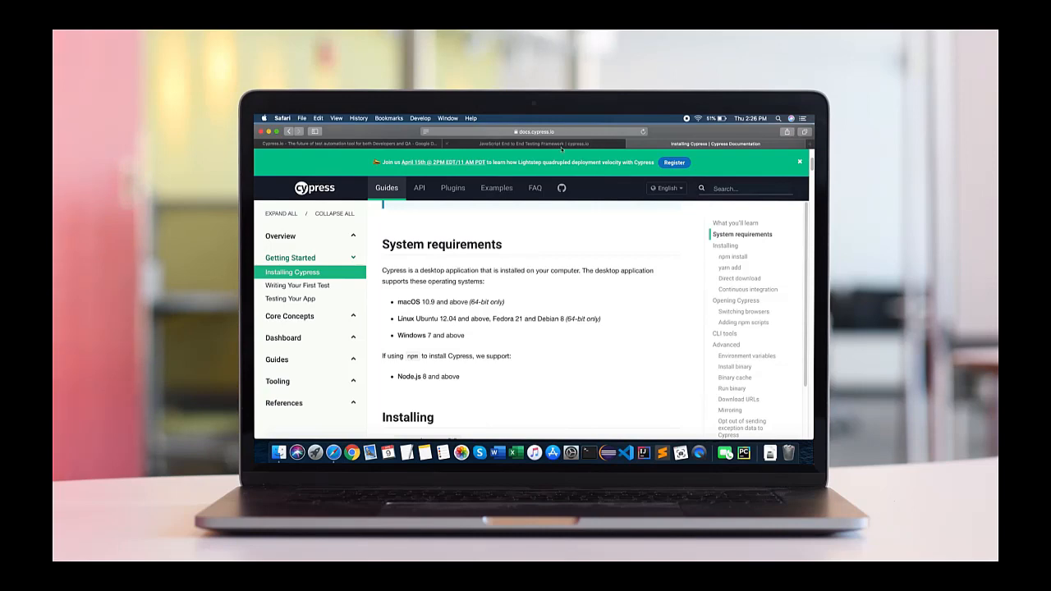
{"action": "scroll", "scroll_direction": "down", "scroll_amount": 3}
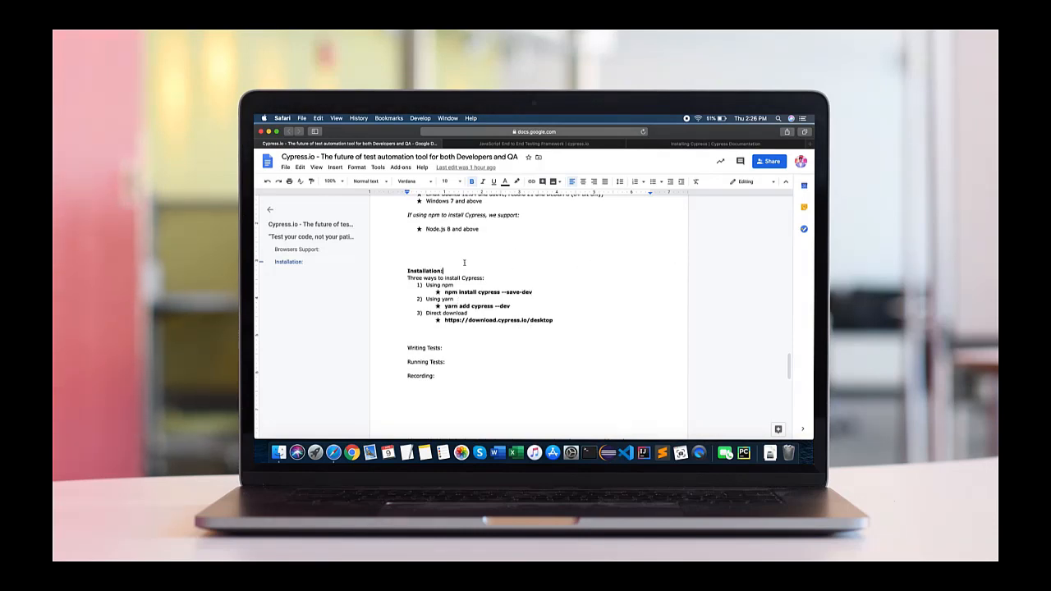
- Reveal the desktop and start renaming the new untitled folder, typing 'cy'
{"action": "left_click", "coordinate": [266, 131]}
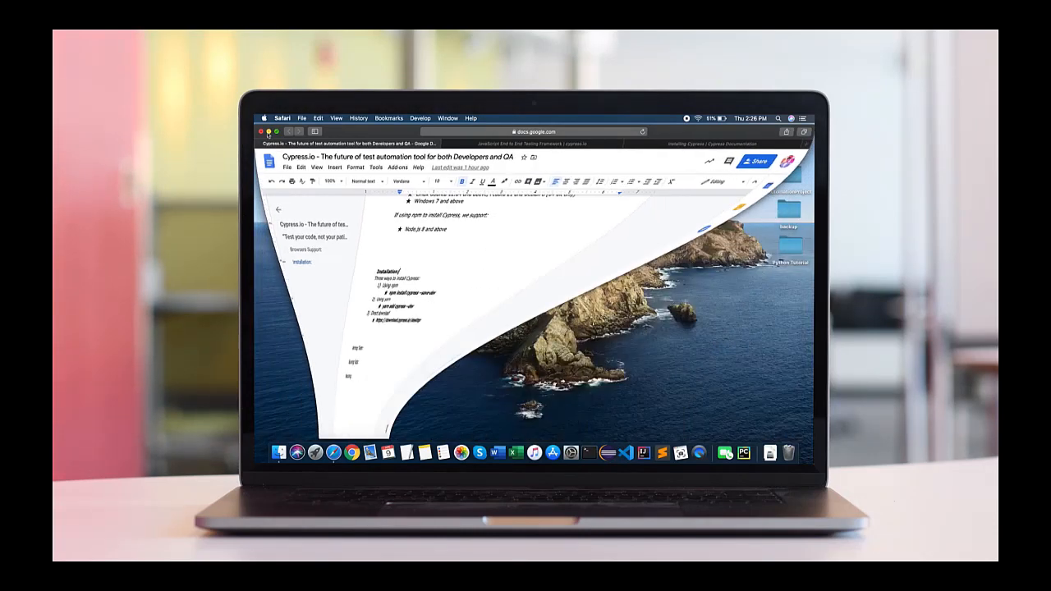
{"action": "left_click", "coordinate": [268, 131]}
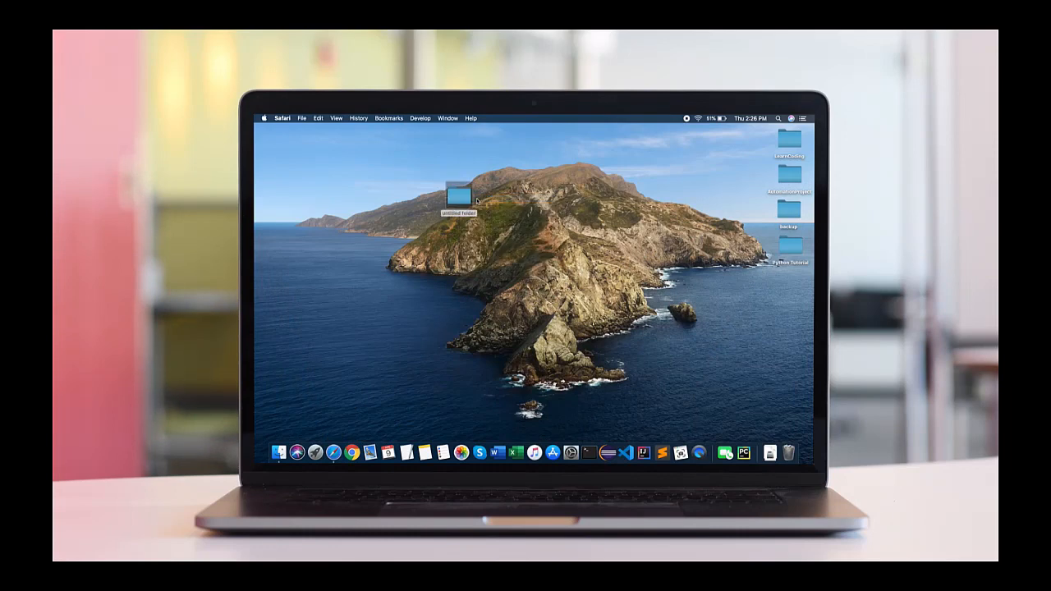
{"action": "double_click", "coordinate": [460, 194]}
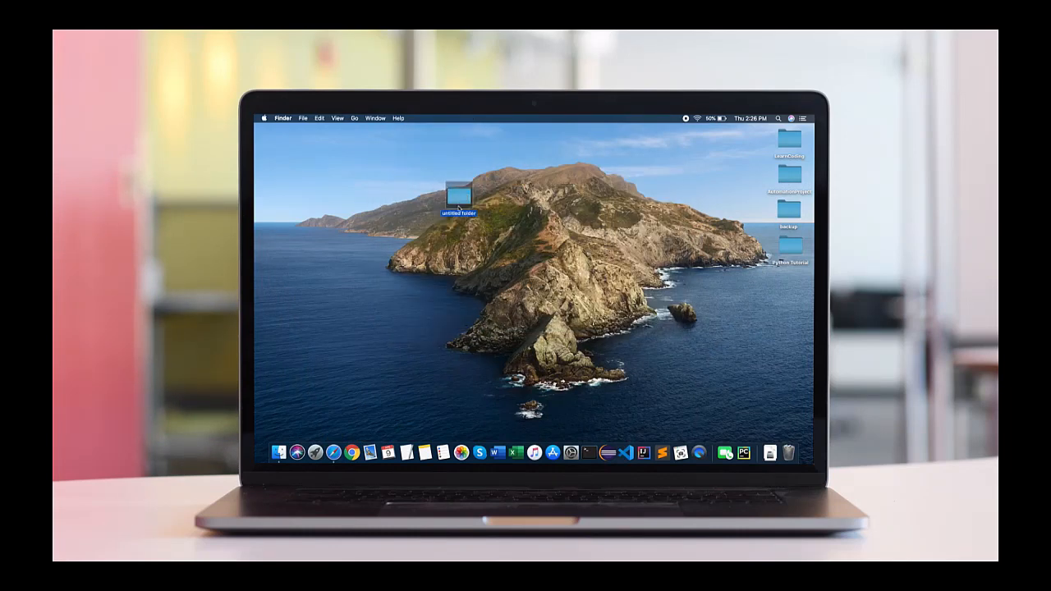
{"action": "type", "text": "cy"}
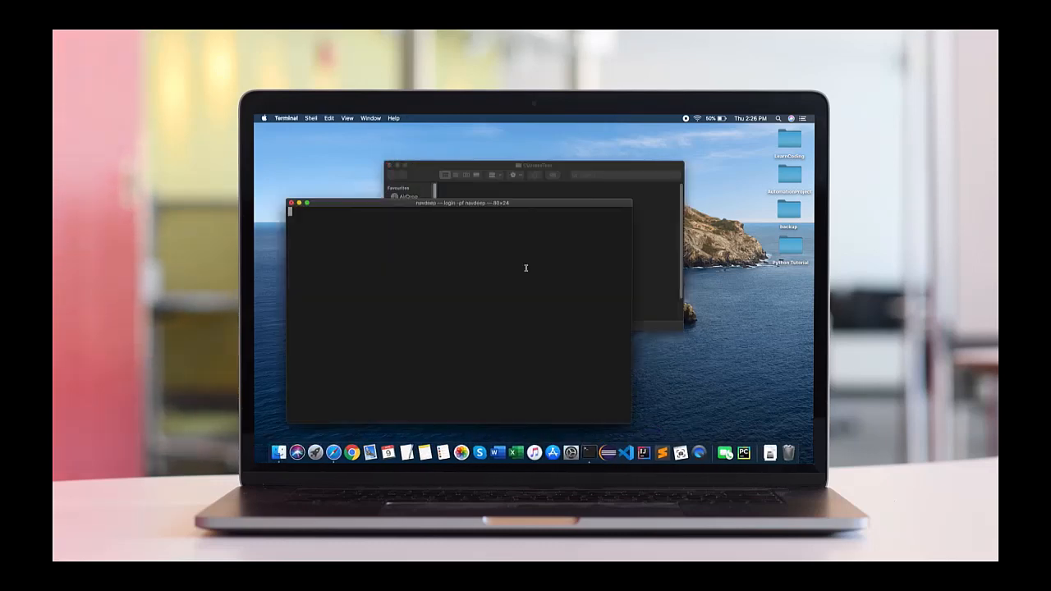
- Change directory into Desktop/CypressTest and tile Terminal beside Finder
{"action": "type", "text": "cd D"}
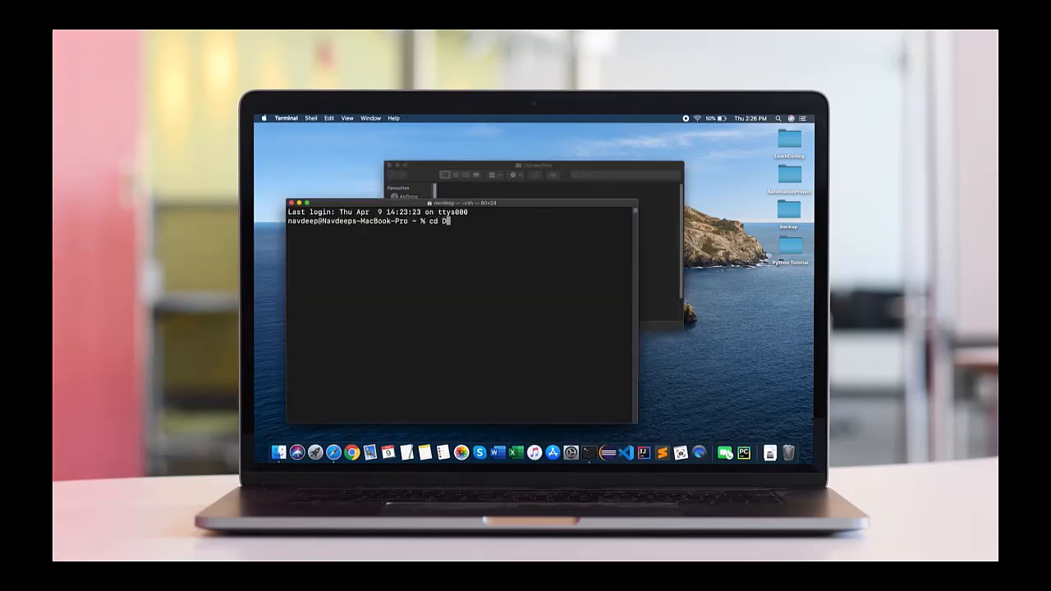
{"action": "key", "text": "Return"}
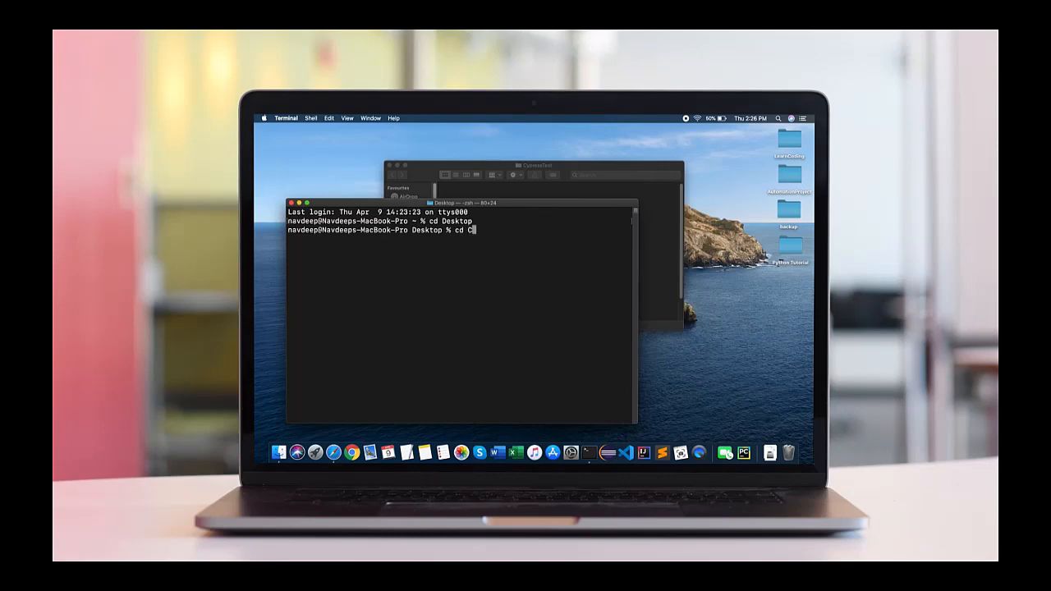
{"action": "key", "text": "Return"}
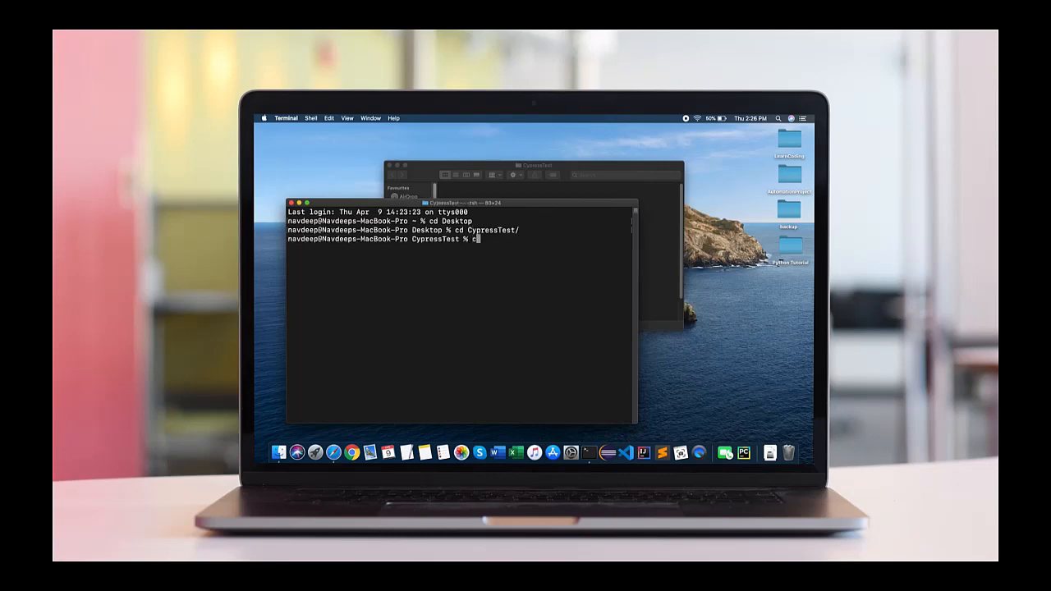
{"action": "key", "text": "Return"}
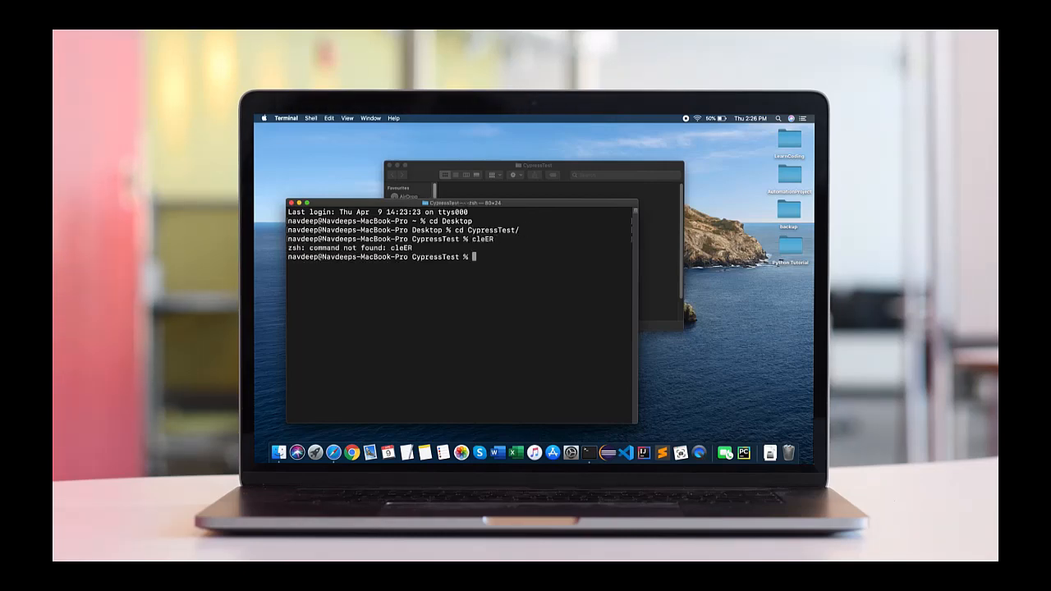
{"action": "mouse_move", "coordinate": [308, 203]}
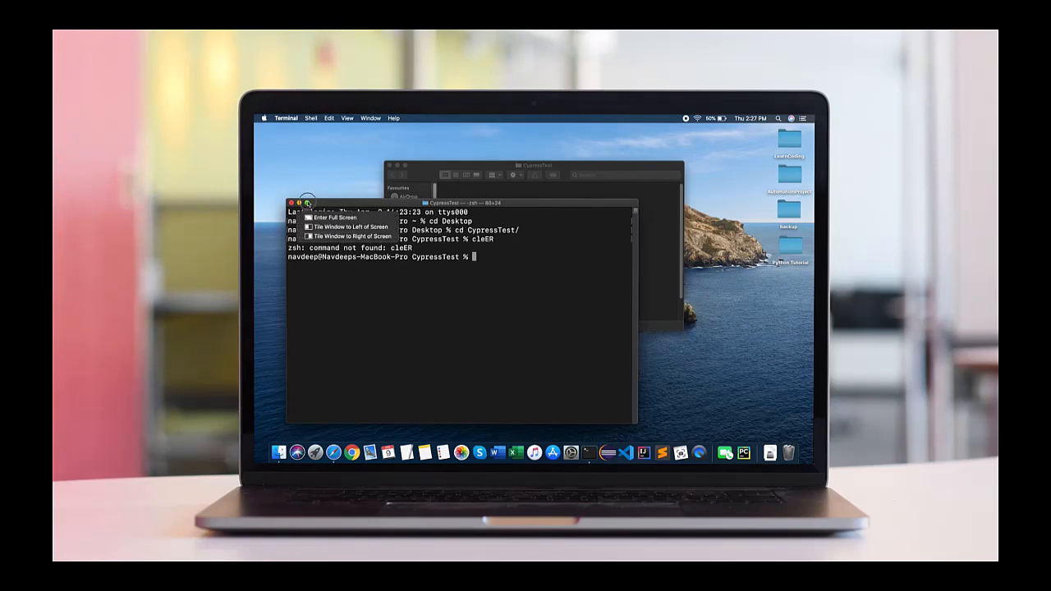
{"action": "left_click", "coordinate": [348, 226]}
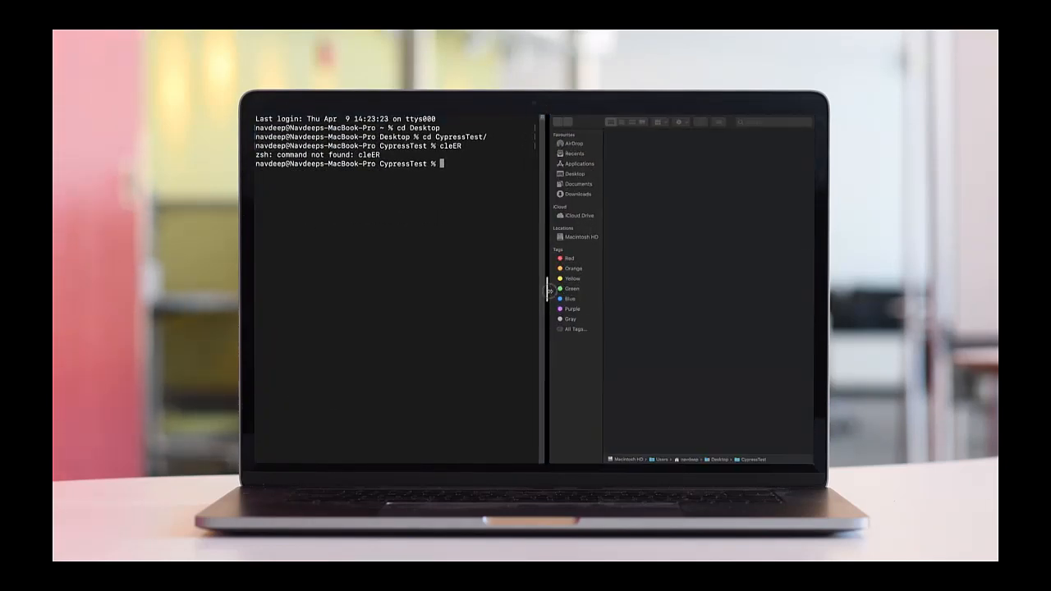
- Clear the terminal and run npm init -y to create package.json
{"action": "type", "text": "CLE"}
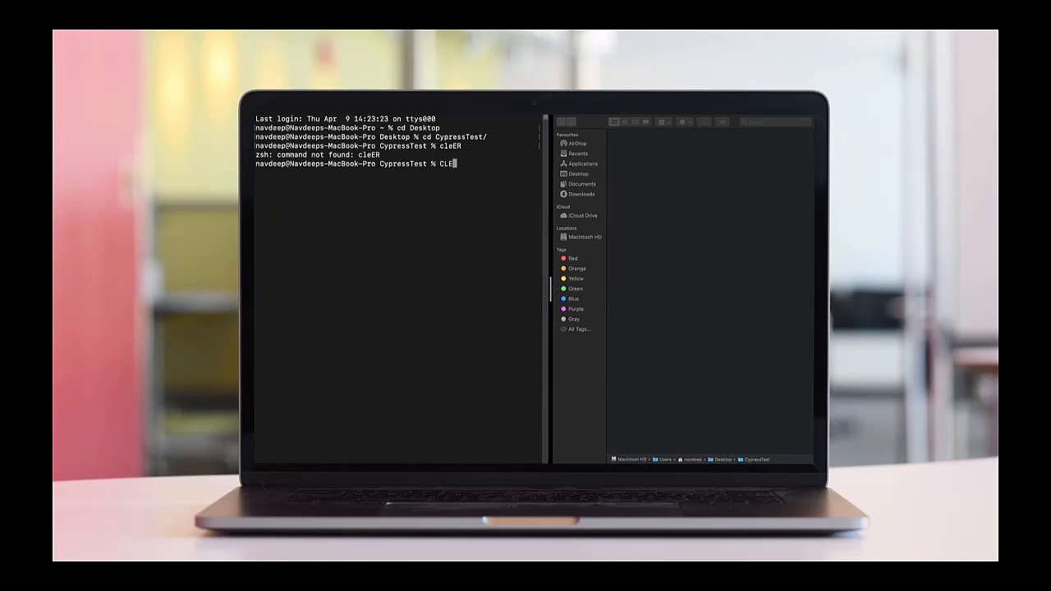
{"action": "key", "text": "Backspace"}
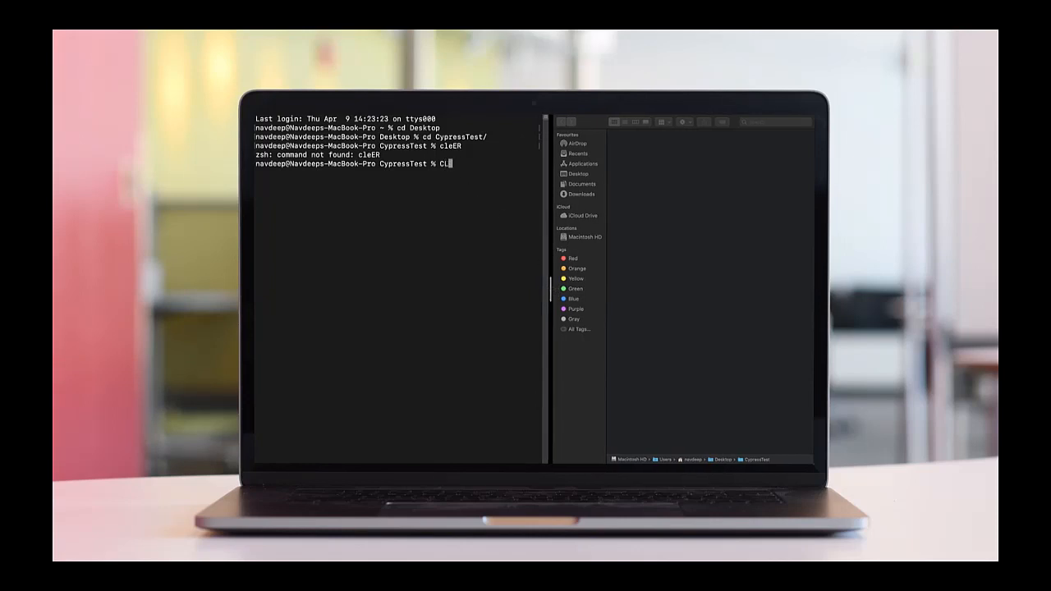
{"action": "key", "text": "Return"}
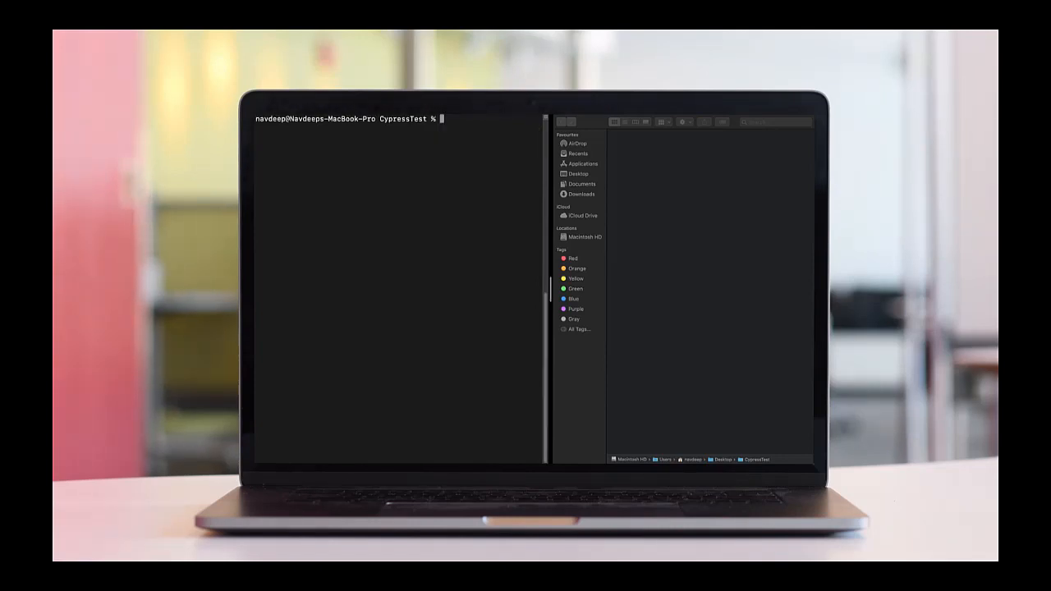
{"action": "type", "text": "n"}
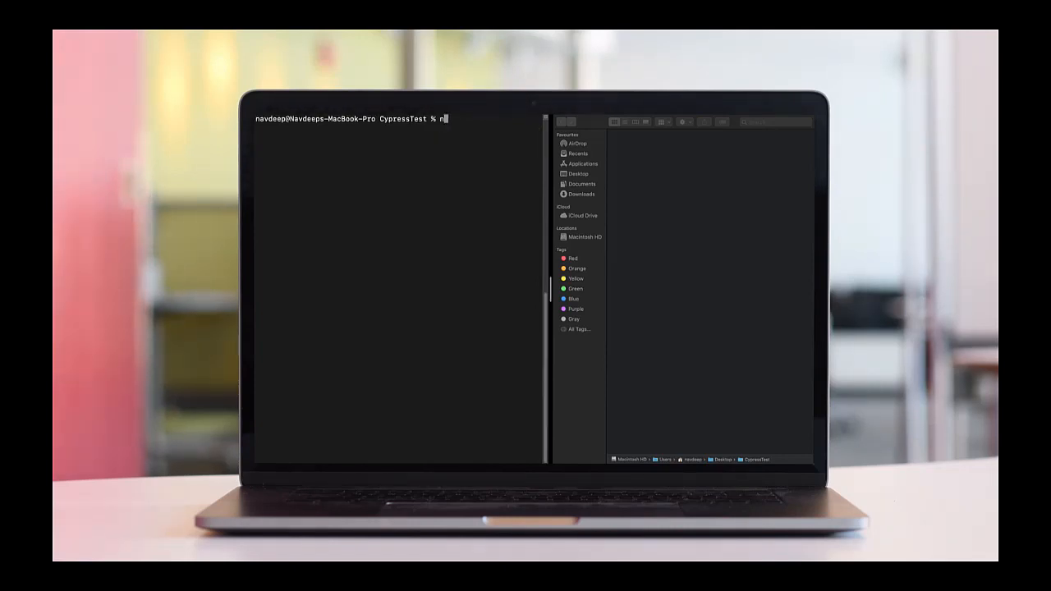
{"action": "type", "text": "pm"}
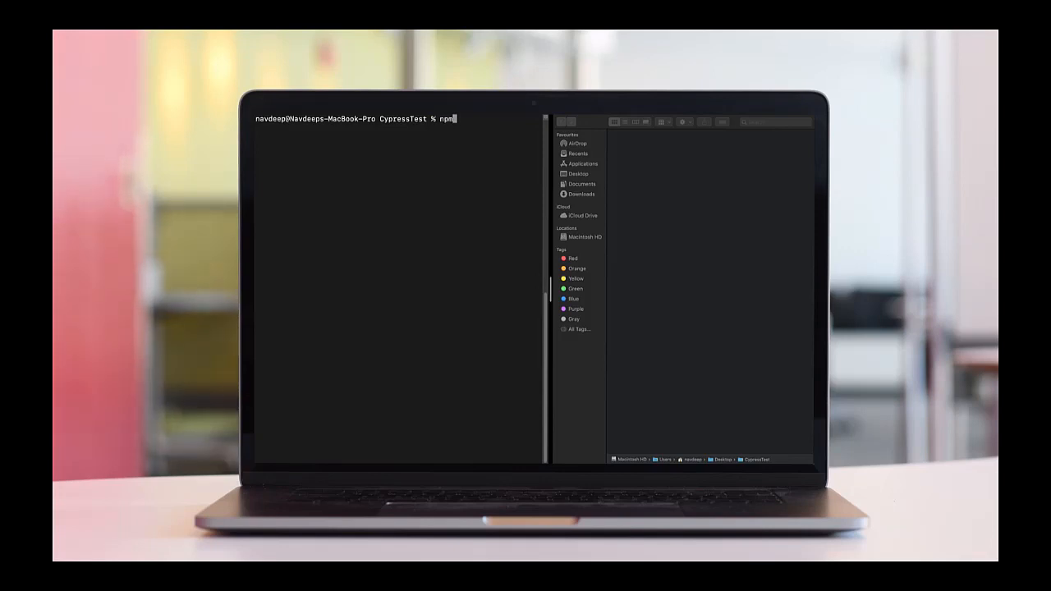
{"action": "type", "text": "init -"}
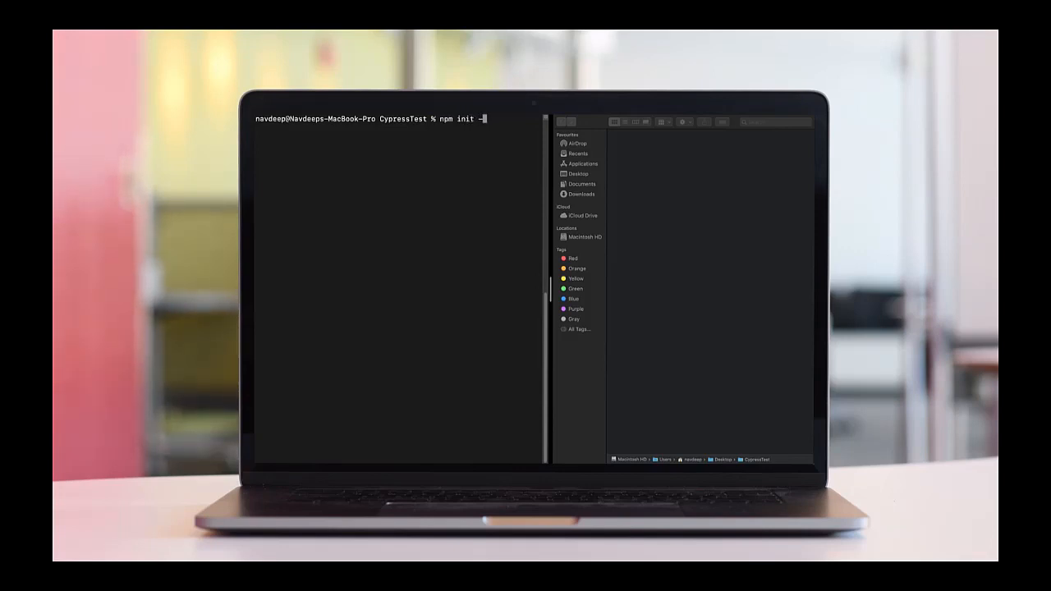
{"action": "key", "text": "Return"}
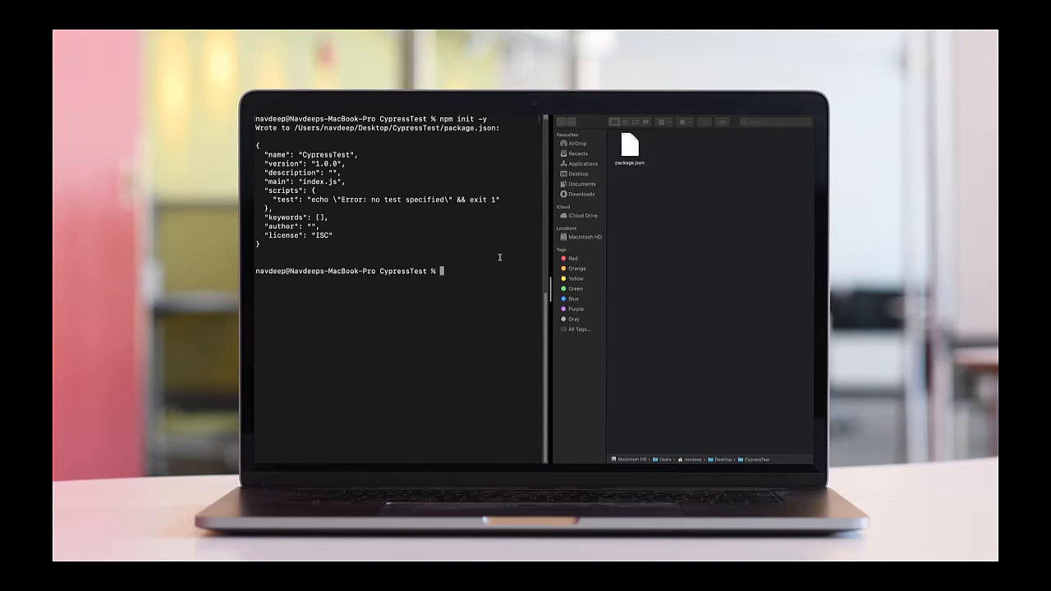
- Run npm install cypress --save-dev to install Cypress as a dev dependency
{"action": "type", "text": "npm install cypress"}
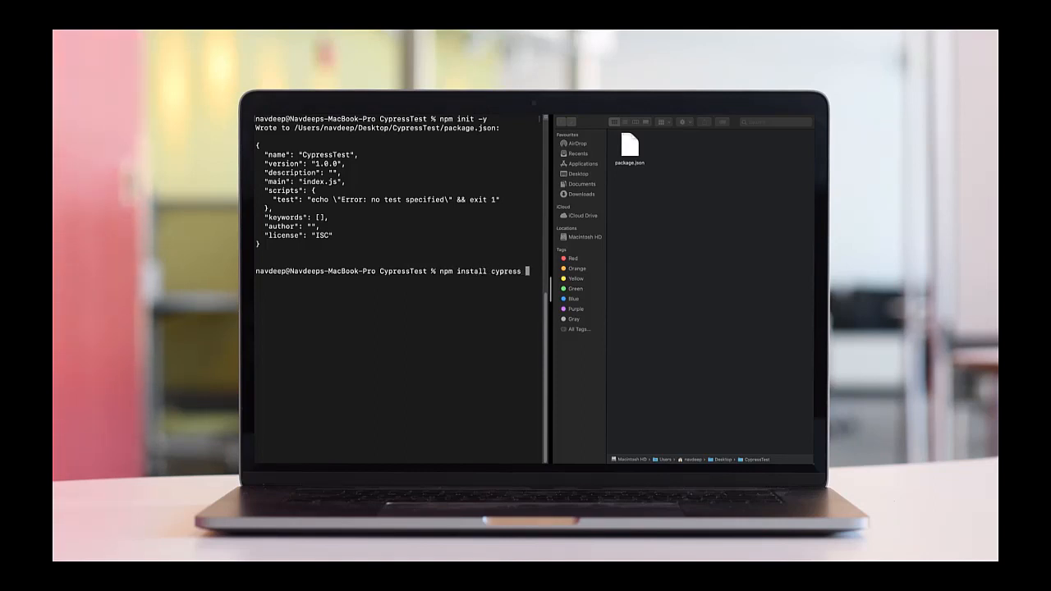
{"action": "type", "text": "--save-d"}
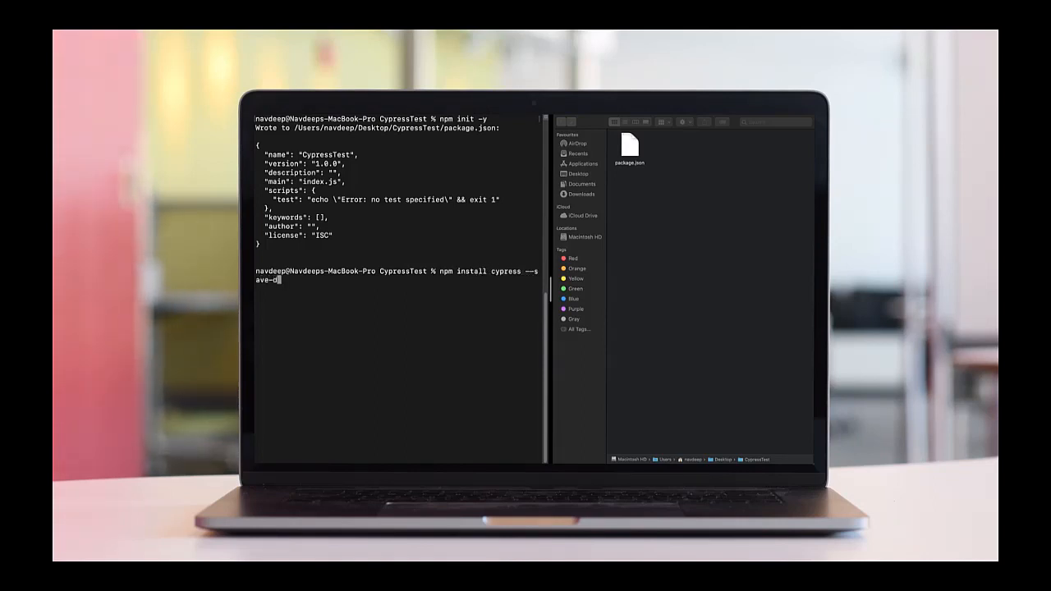
{"action": "key", "text": "Return"}
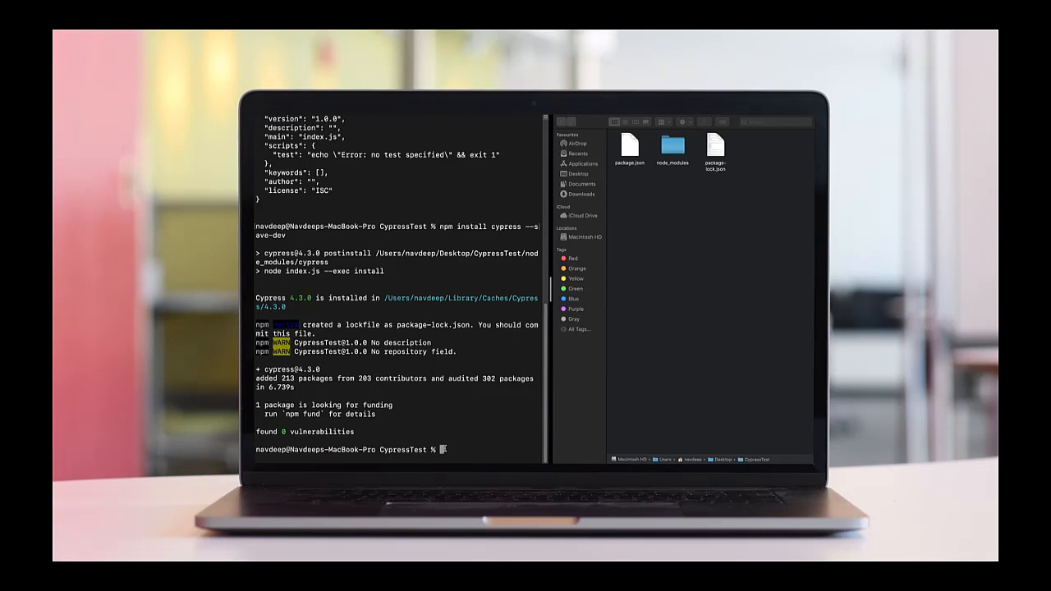
- Enter npx cypress open to launch the Cypress app
{"action": "type", "text": "npx"}
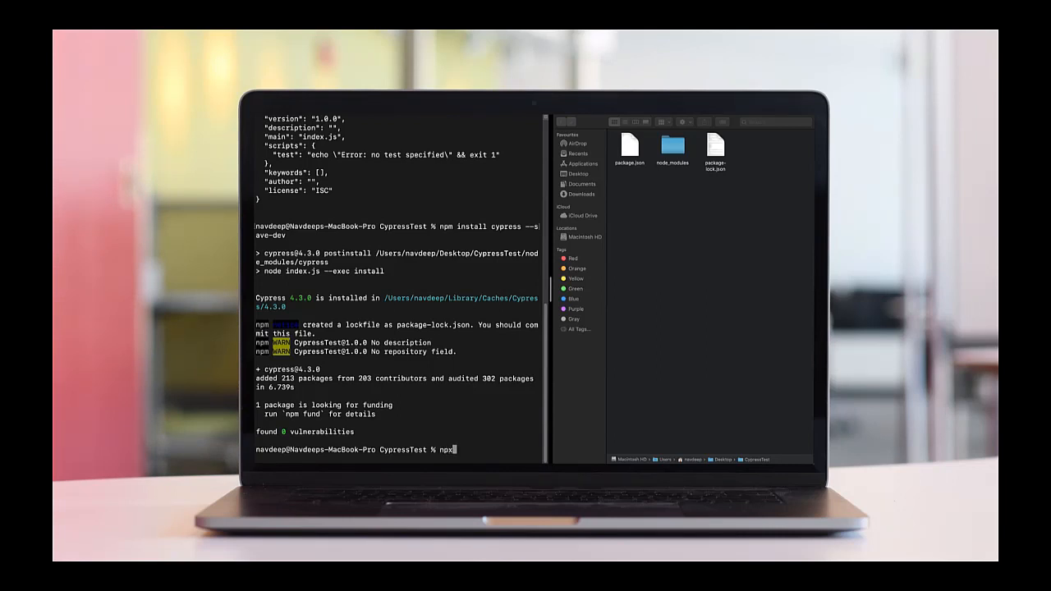
{"action": "type", "text": "cyp"}
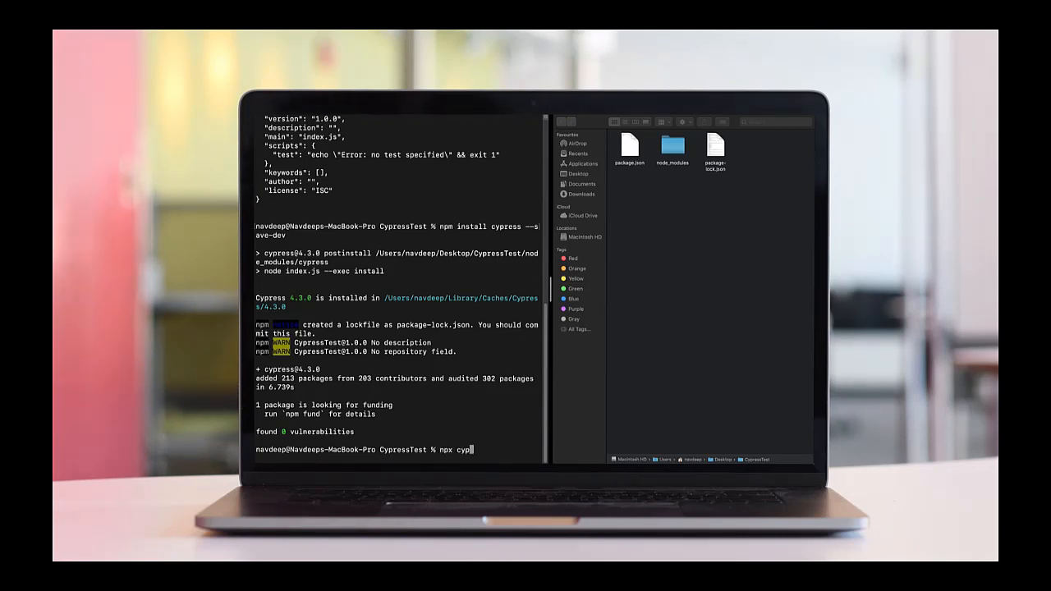
{"action": "type", "text": "ress open"}
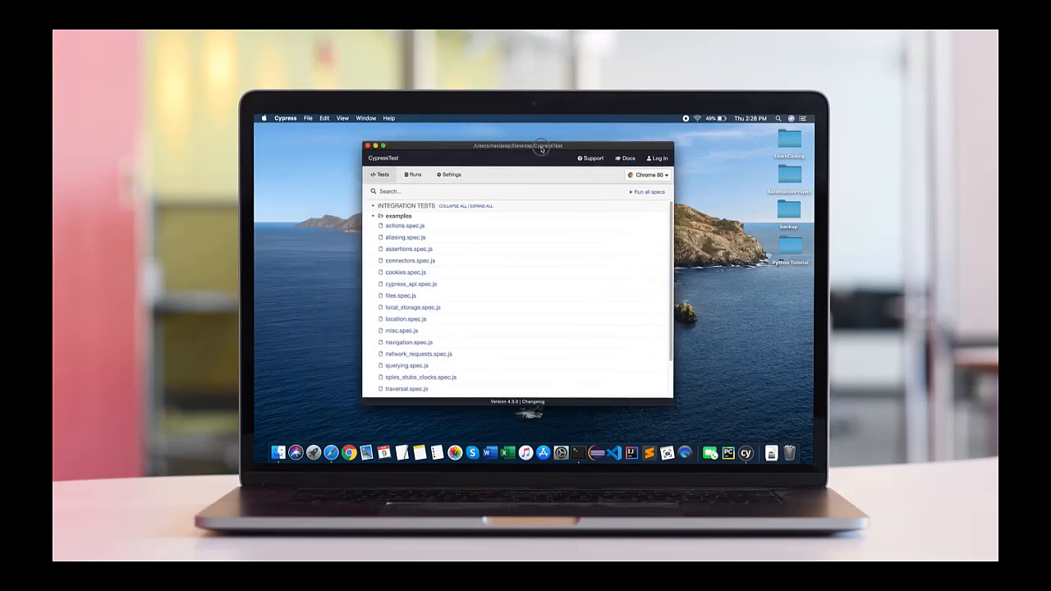
- Check the browser dropdown keeps Chrome 80, then run the actions.spec.js example
{"action": "left_click_drag", "start_coordinate": [517, 144], "coordinate": [577, 161]}
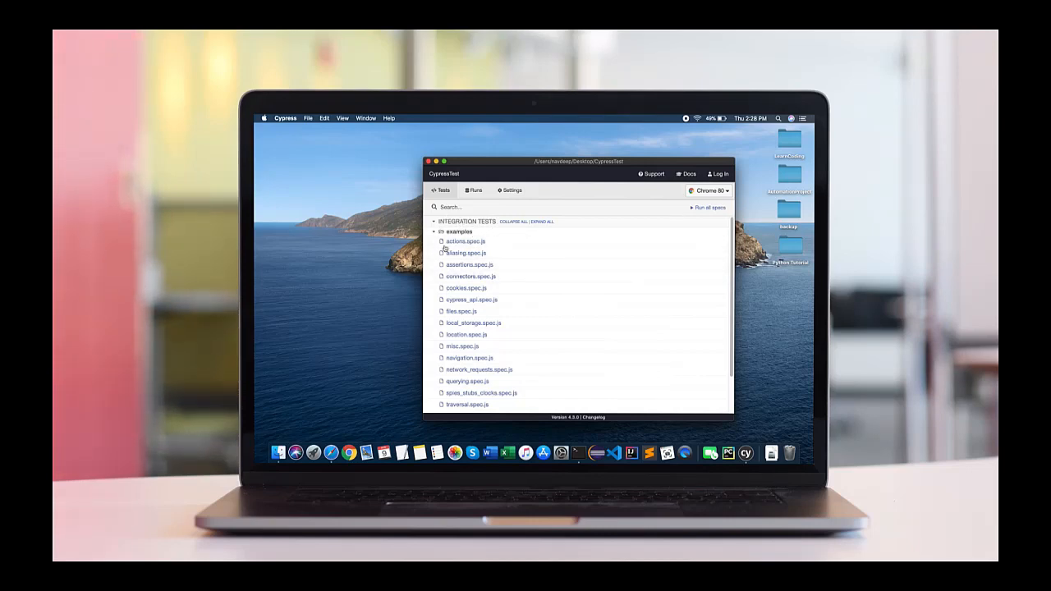
{"action": "mouse_move", "coordinate": [486, 253]}
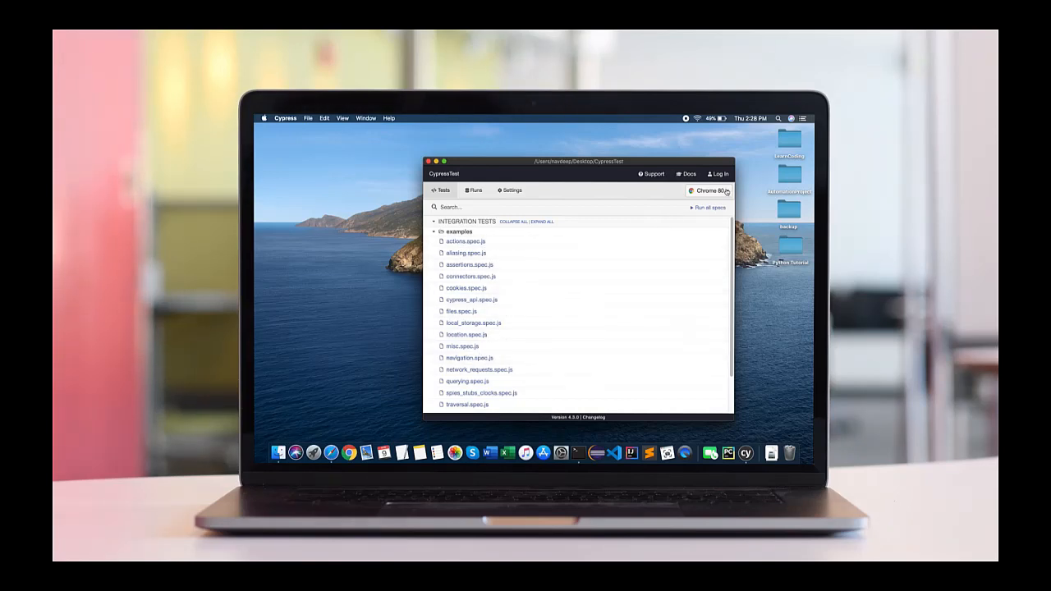
{"action": "left_click", "coordinate": [707, 190]}
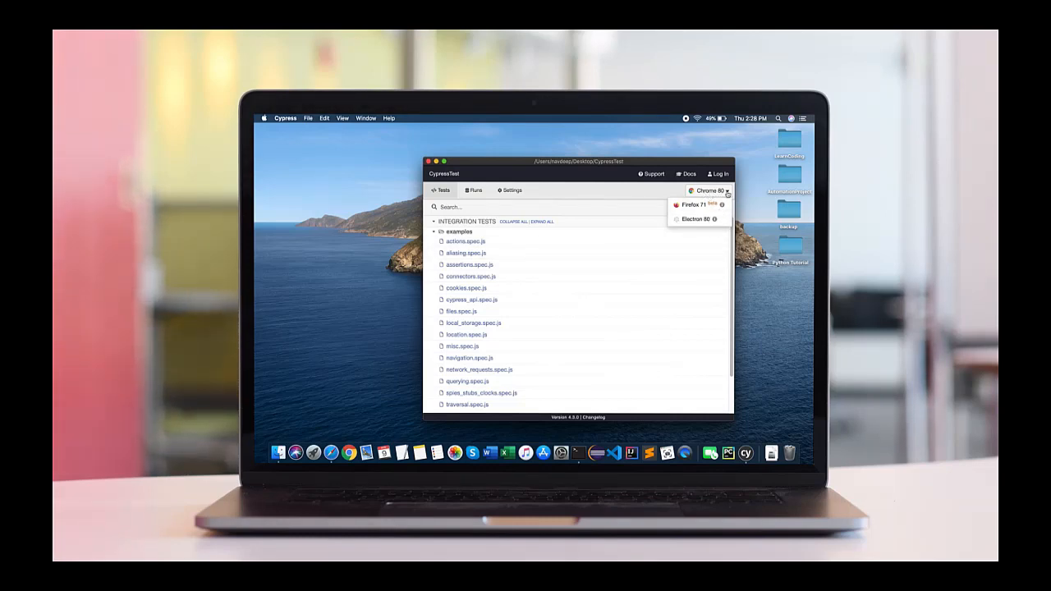
{"action": "mouse_move", "coordinate": [722, 193]}
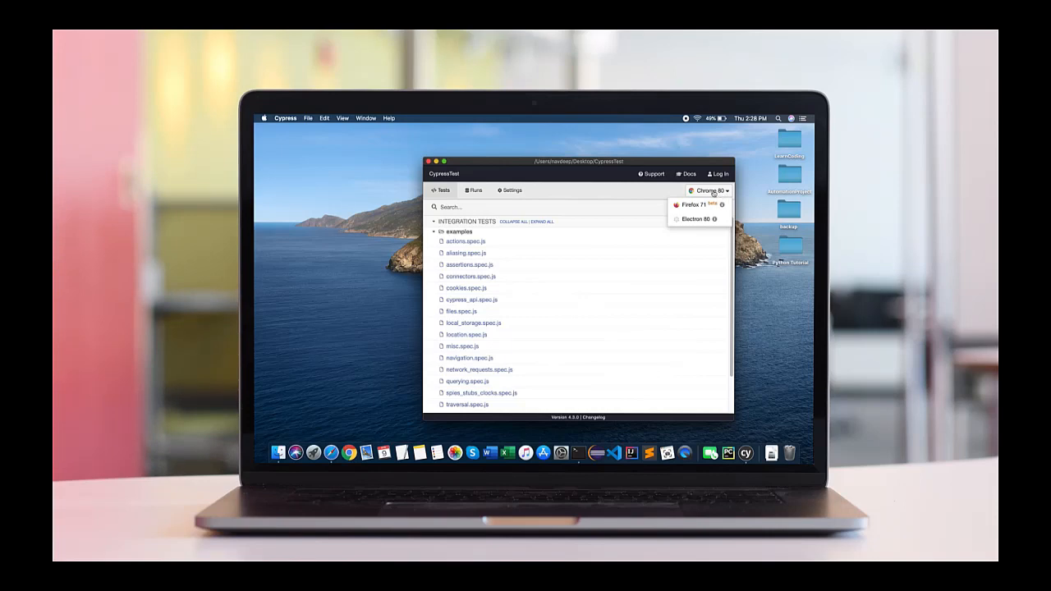
{"action": "mouse_move", "coordinate": [640, 199]}
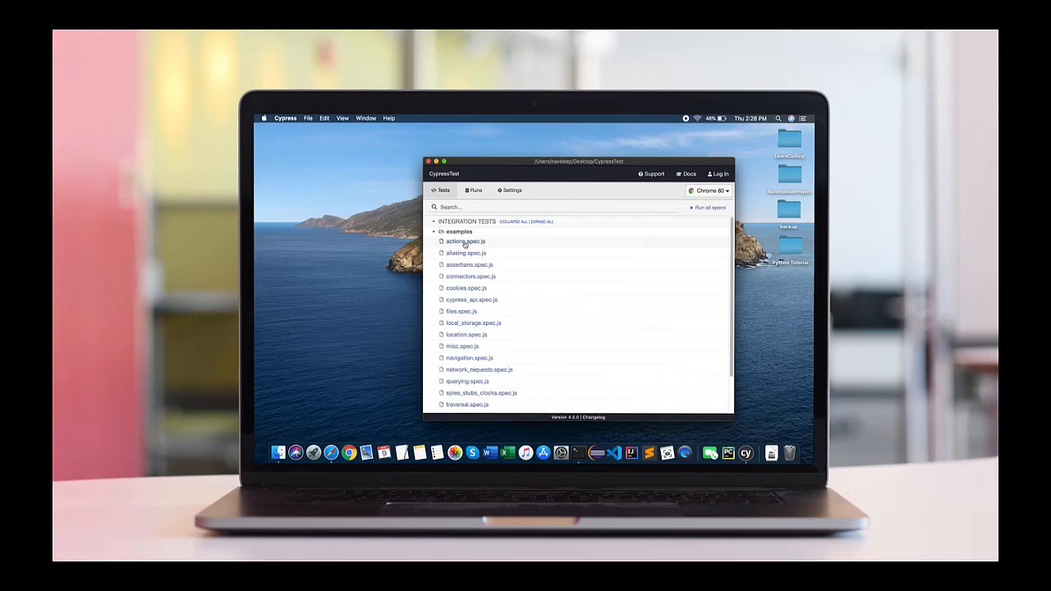
{"action": "left_click", "coordinate": [466, 241]}
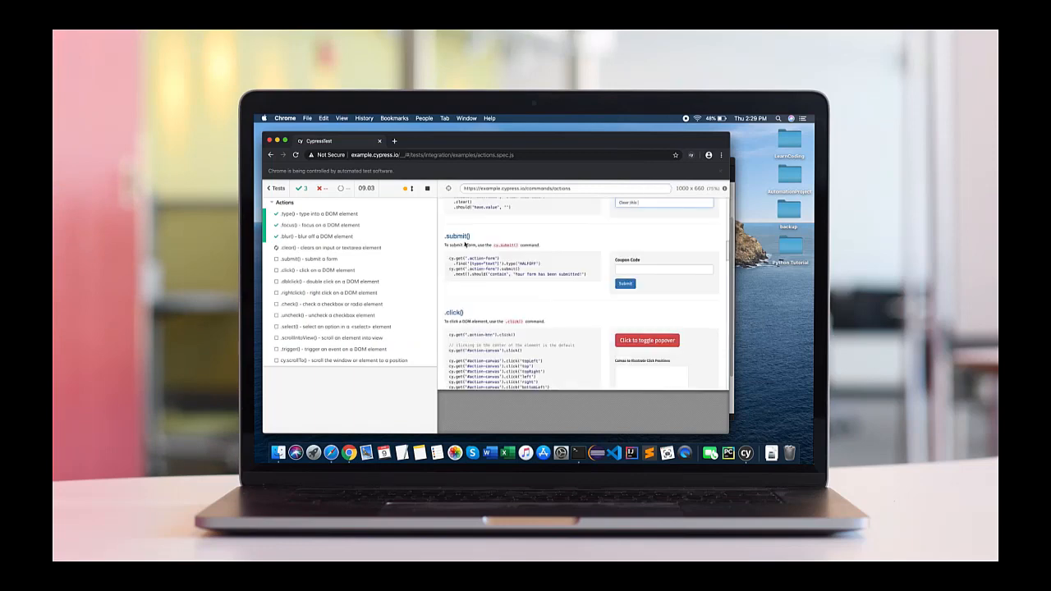
- Close the Chrome test runner window after the Actions spec finishes
{"action": "left_click", "coordinate": [427, 187]}
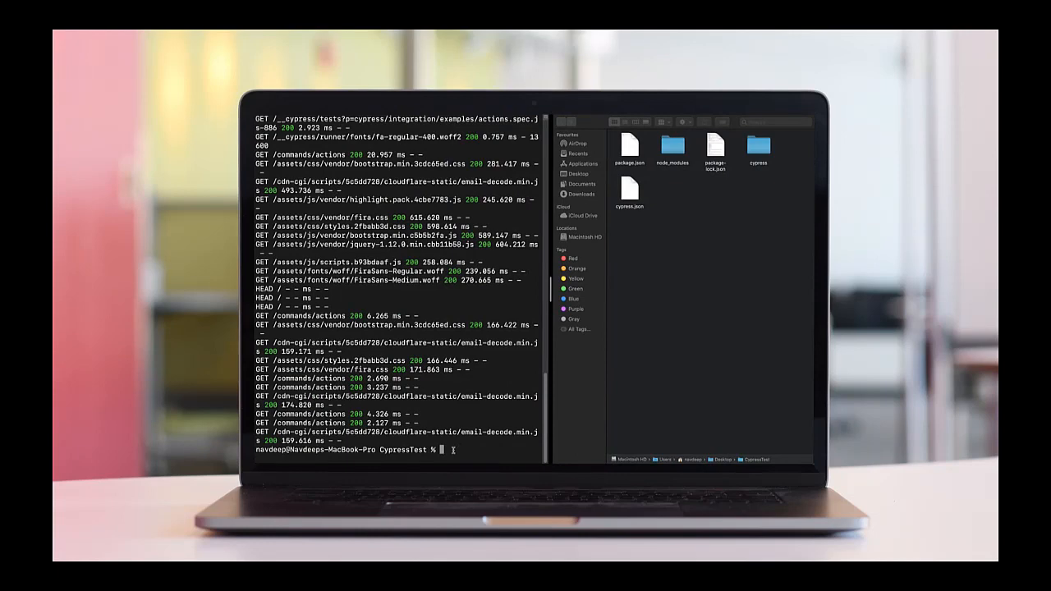
- Run code . to open the CypressTest project in VS Code
{"action": "type", "text": "code"}
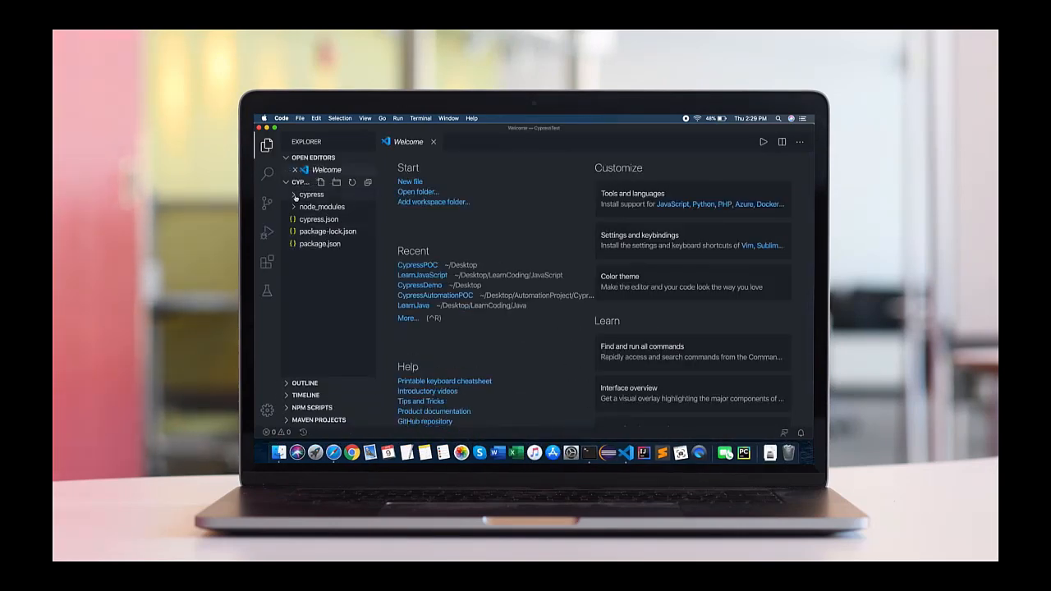
- Close the Welcome page and browse the cypress folder's fixtures and support subfolders
{"action": "left_click", "coordinate": [311, 194]}
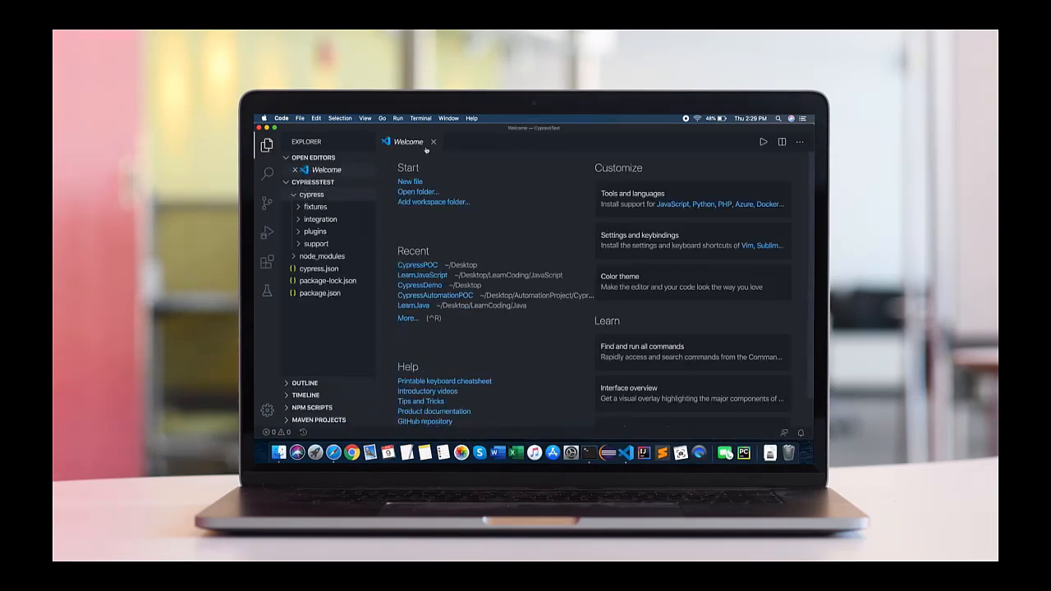
{"action": "left_click", "coordinate": [433, 142]}
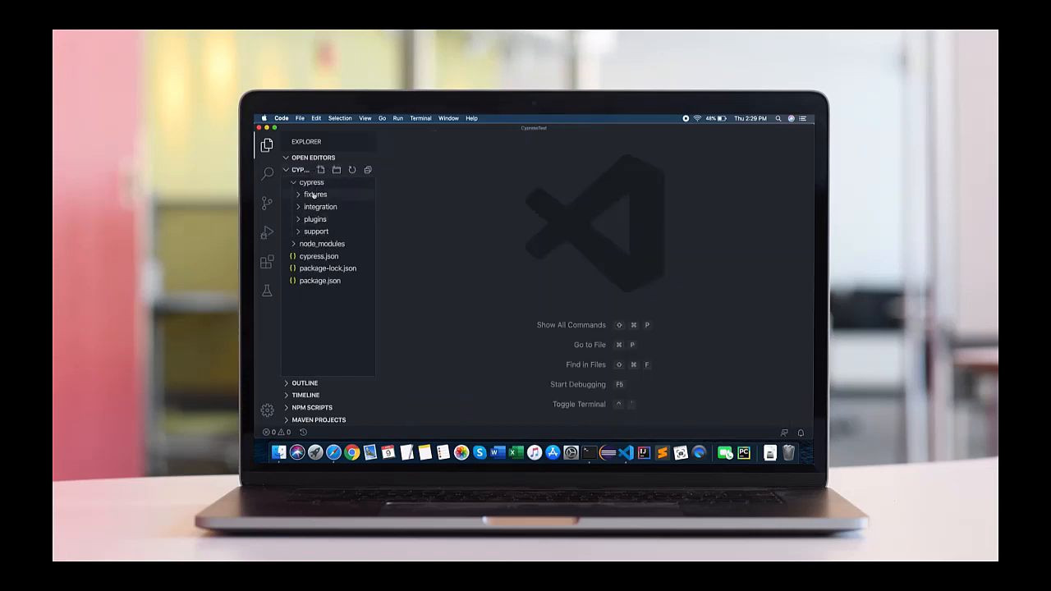
{"action": "left_click", "coordinate": [315, 193]}
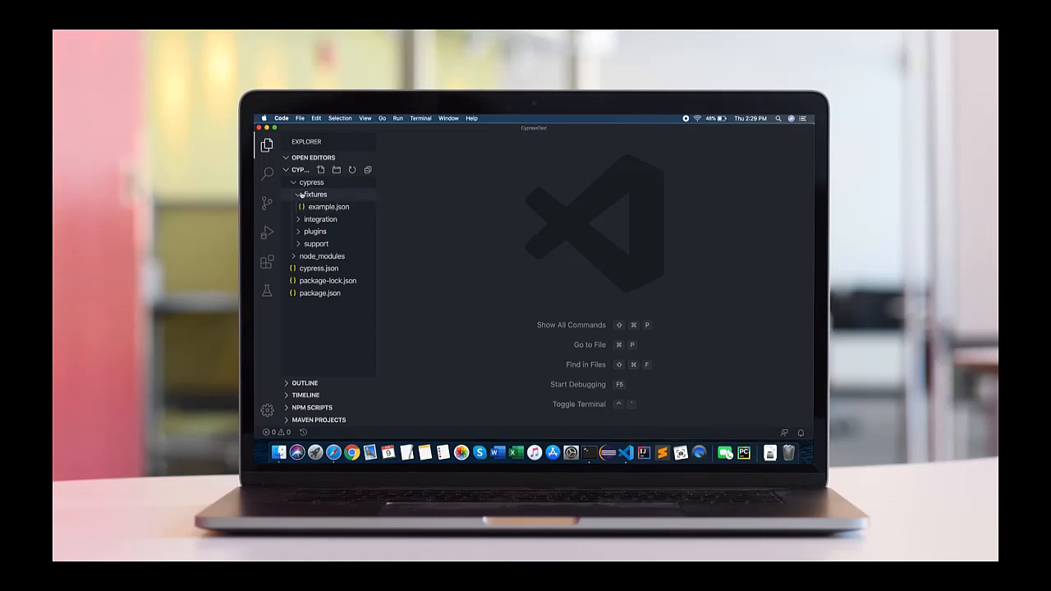
{"action": "left_click", "coordinate": [315, 194]}
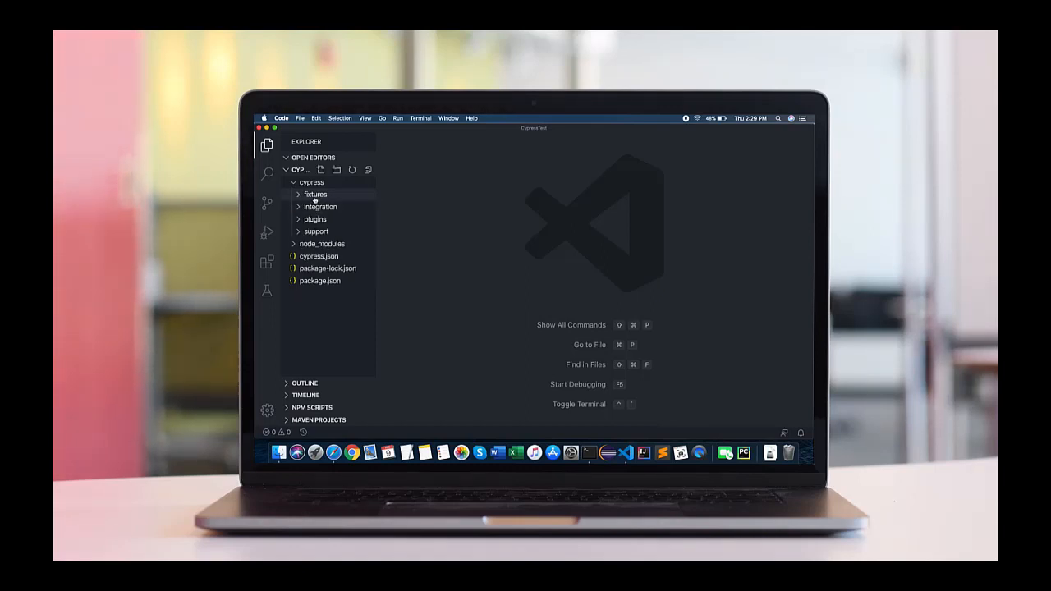
{"action": "left_click", "coordinate": [315, 229]}
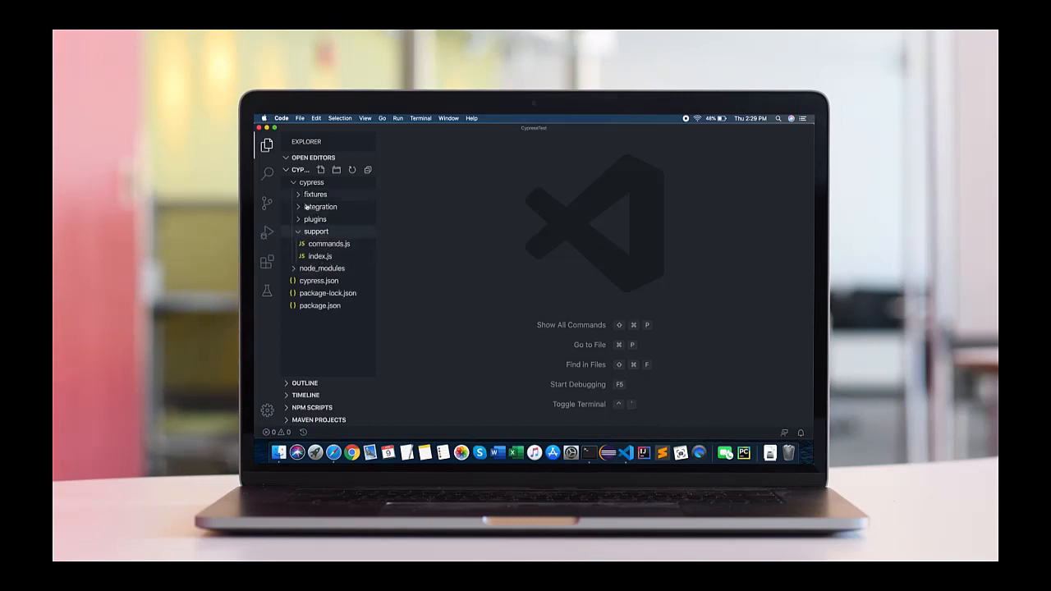
{"action": "left_click", "coordinate": [315, 230]}
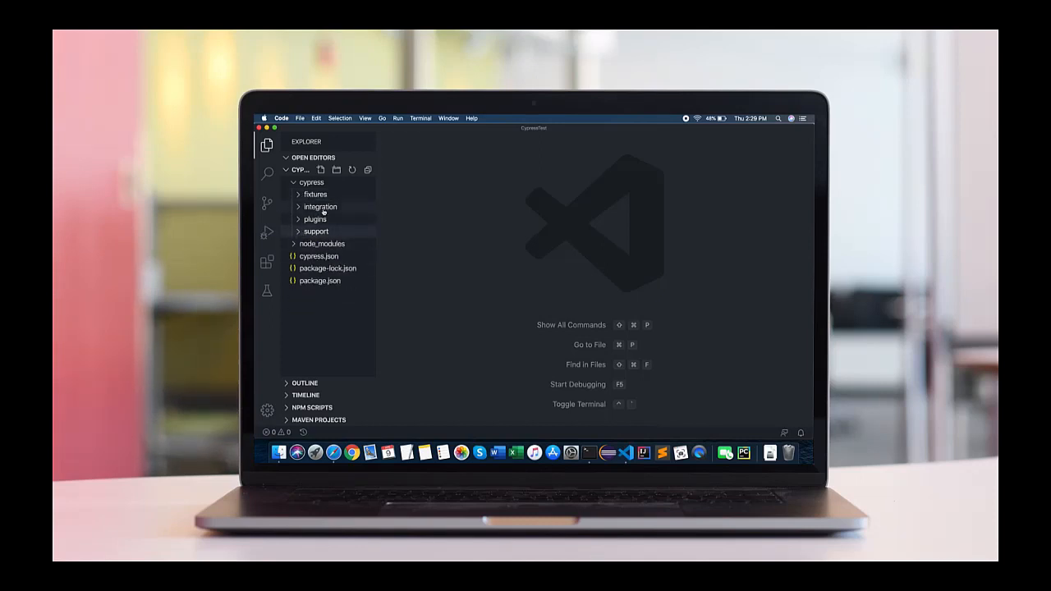
- Review fixtures/example.json, then expand the integration folder
{"action": "left_click", "coordinate": [315, 194]}
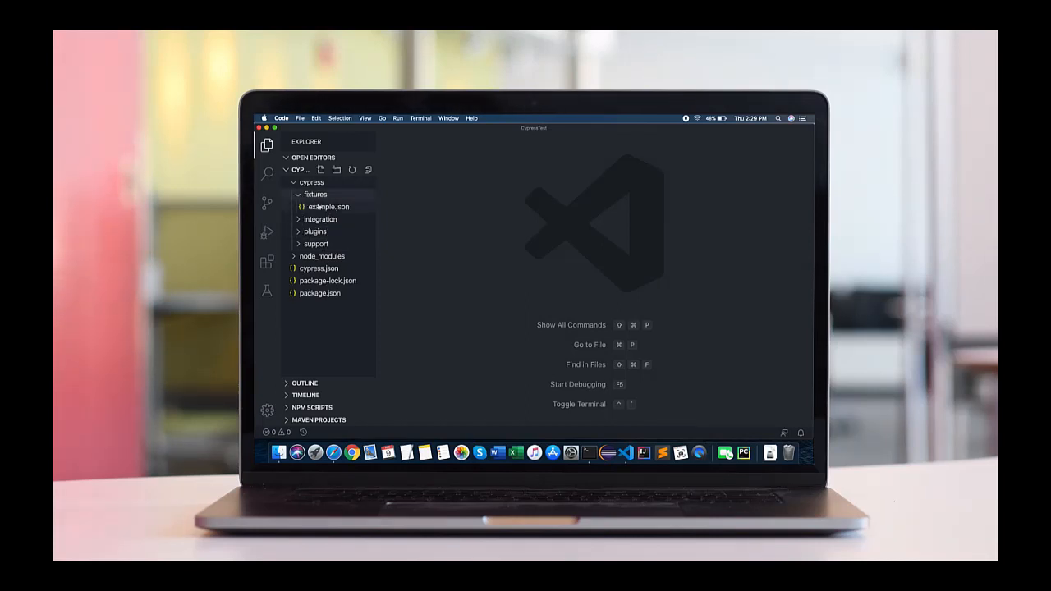
{"action": "left_click", "coordinate": [329, 207]}
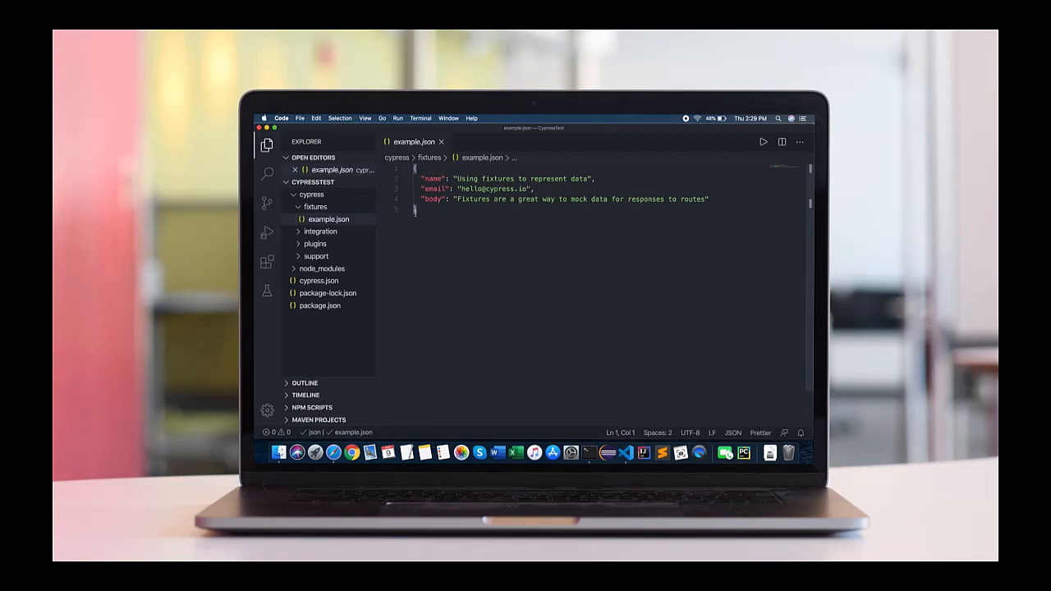
{"action": "left_click", "coordinate": [440, 141]}
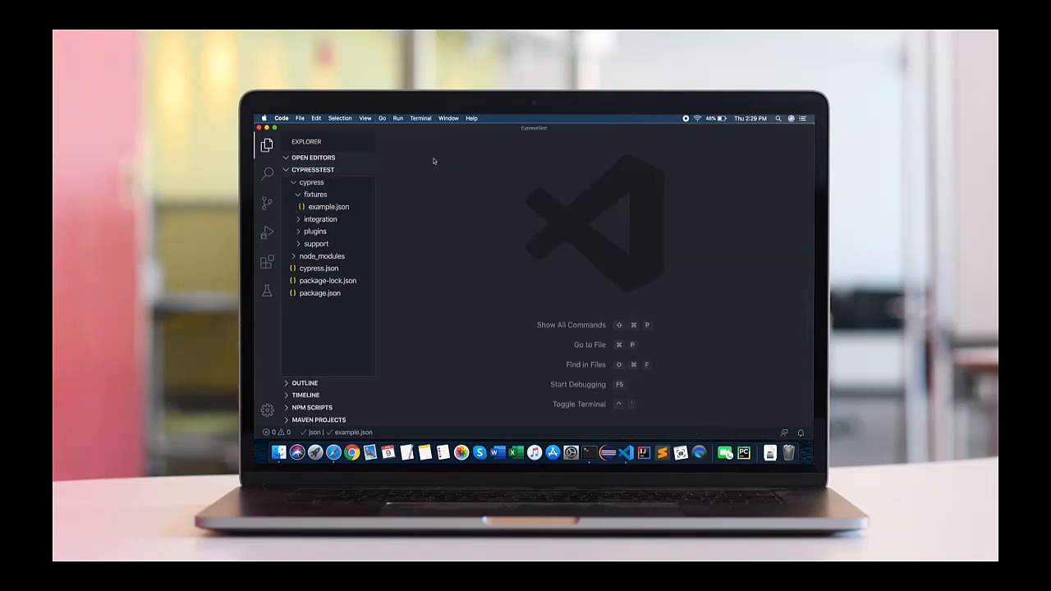
{"action": "left_click", "coordinate": [320, 220]}
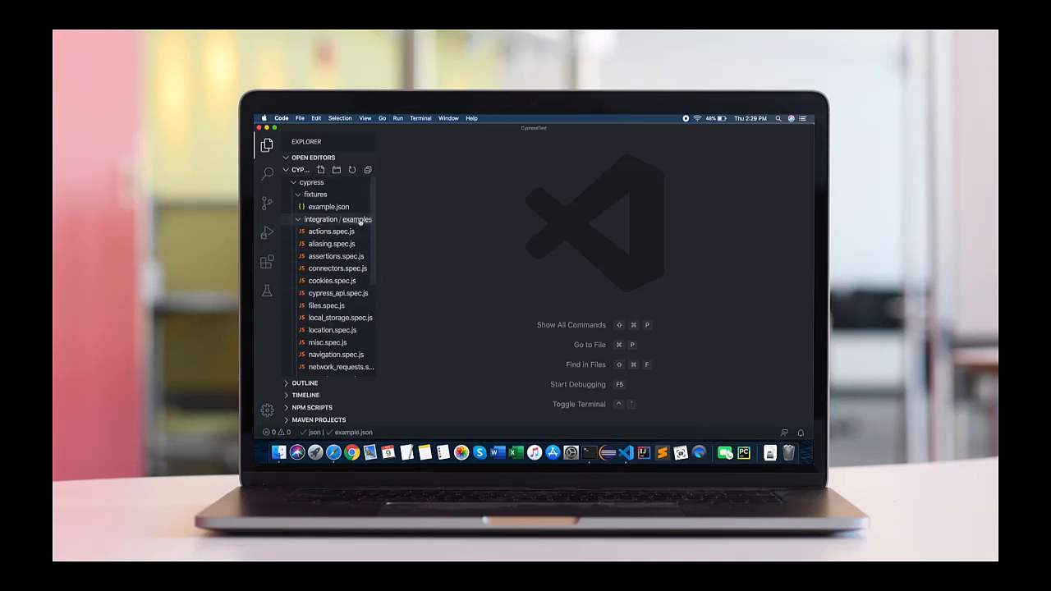
- Delete the examples folder under integration, moving it to Trash
{"action": "right_click", "coordinate": [338, 220]}
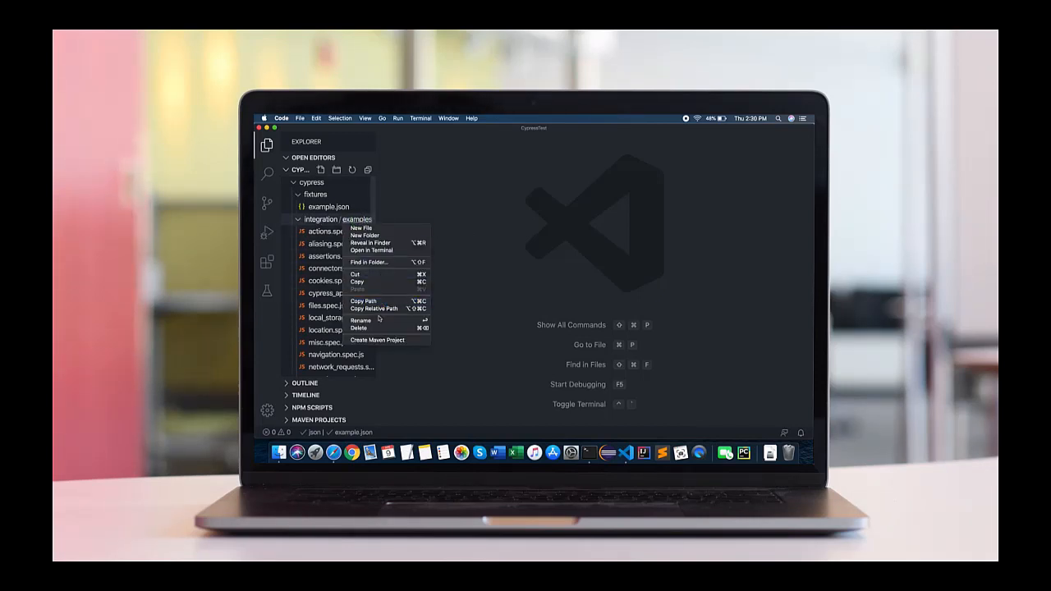
{"action": "left_click", "coordinate": [358, 328]}
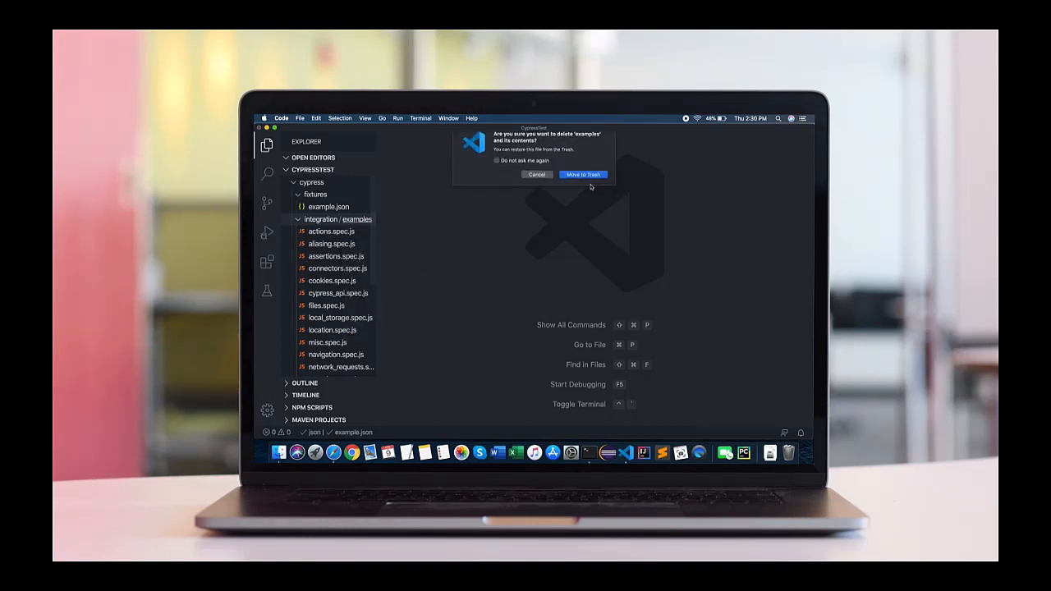
- Create a new GoogleProject folder inside integration
{"action": "right_click", "coordinate": [315, 220]}
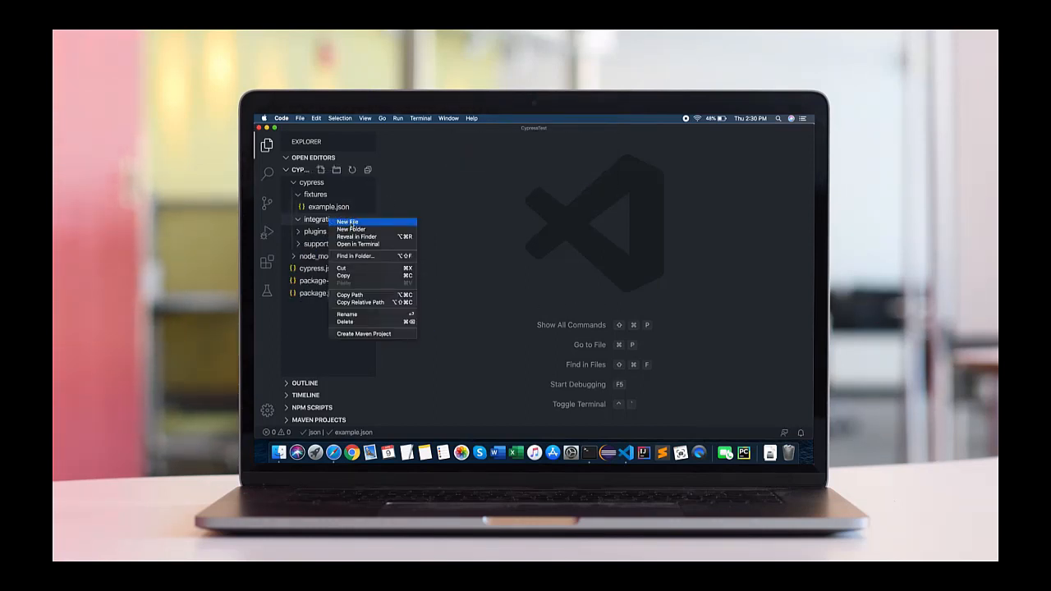
{"action": "left_click", "coordinate": [348, 221]}
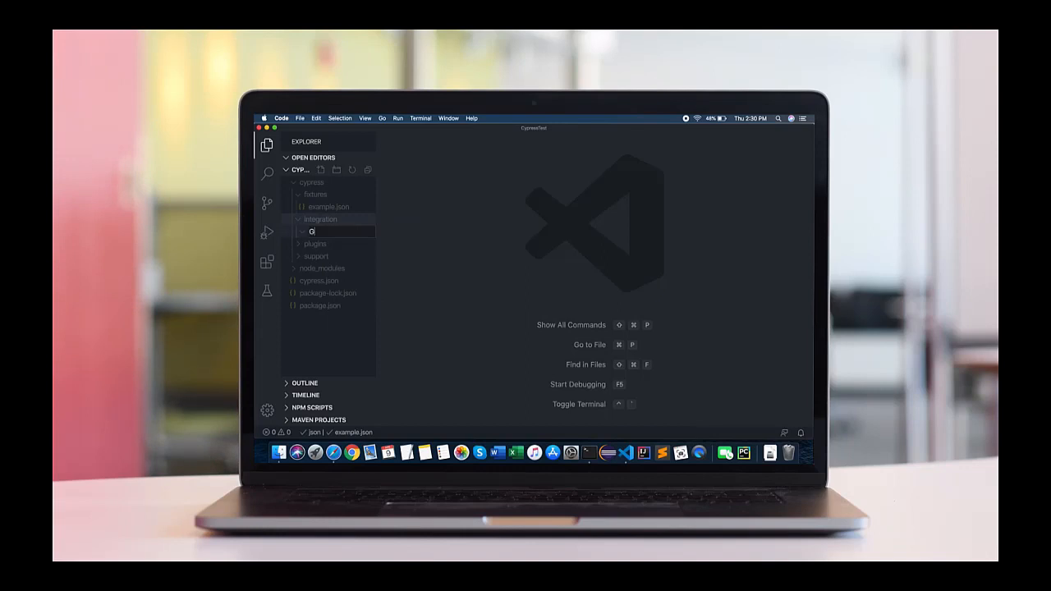
{"action": "type", "text": "oogleP"}
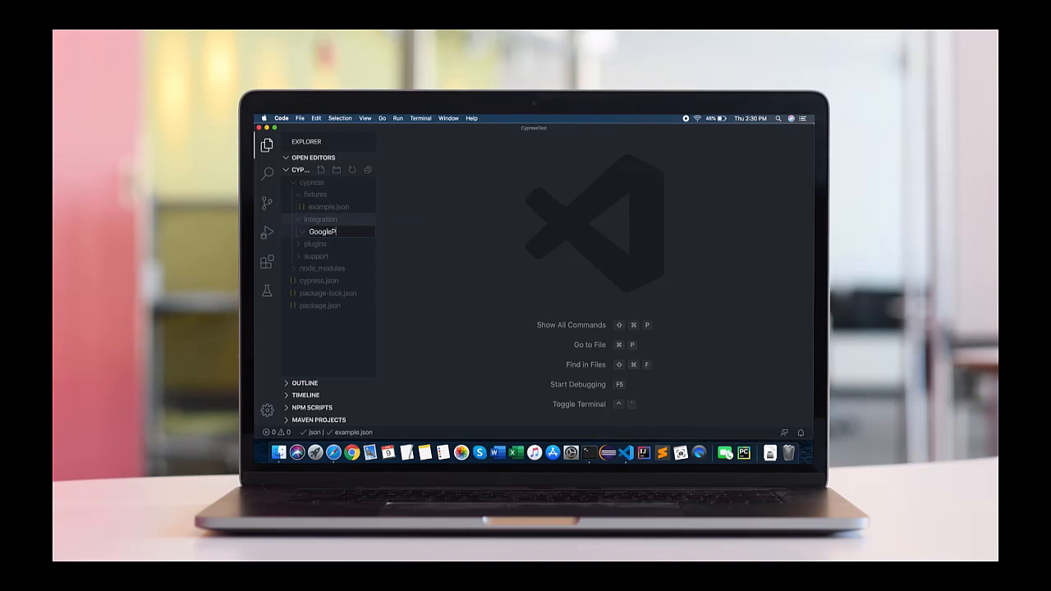
{"action": "key", "text": "Return"}
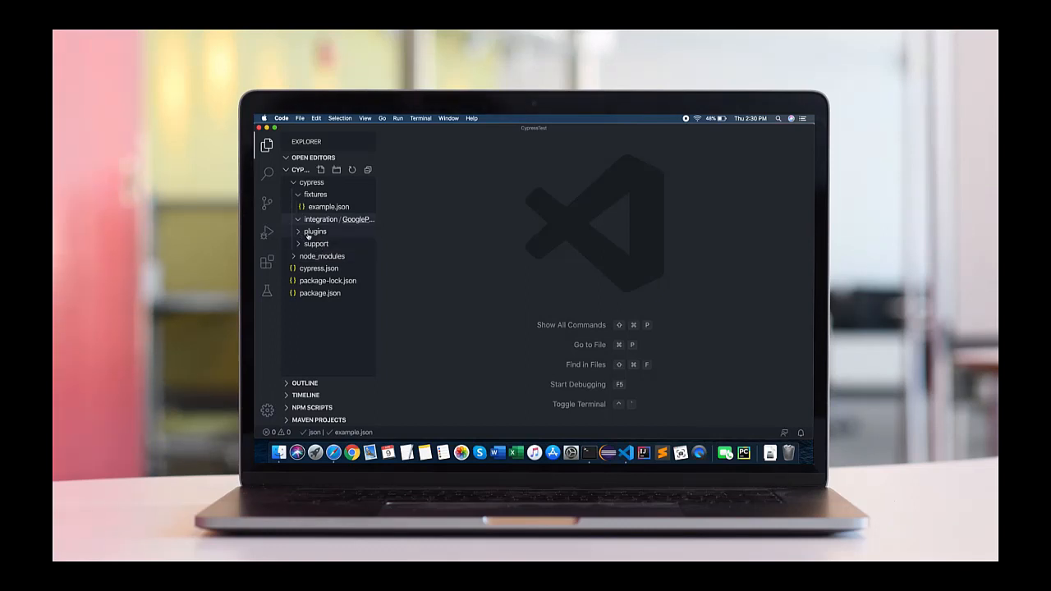
{"action": "left_click", "coordinate": [315, 231]}
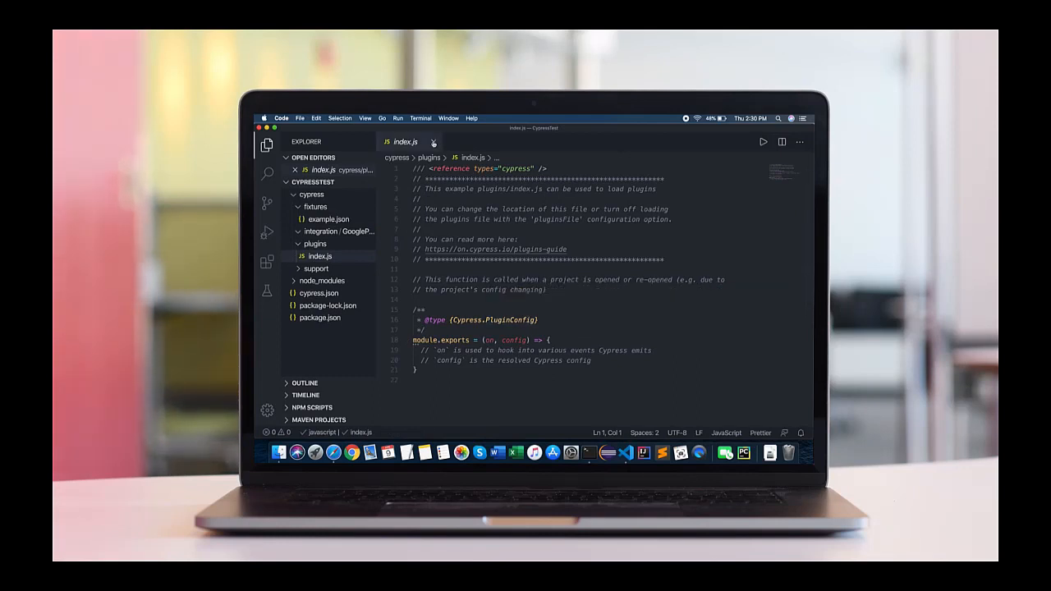
- Review plugins/index.js, support/commands.js and support/index.js, closing each
{"action": "left_click", "coordinate": [433, 141]}
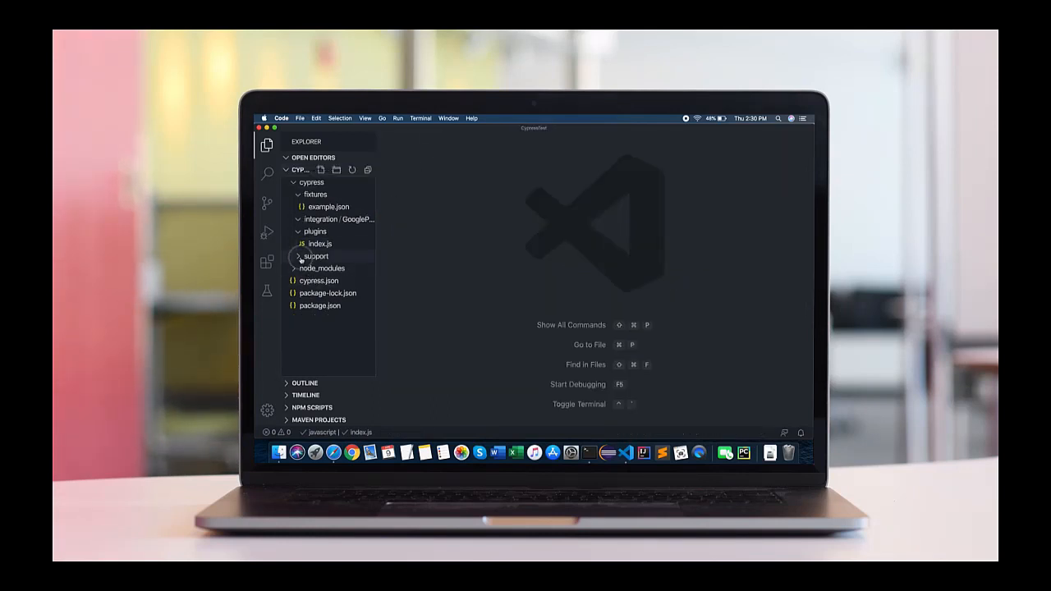
{"action": "left_click", "coordinate": [315, 256]}
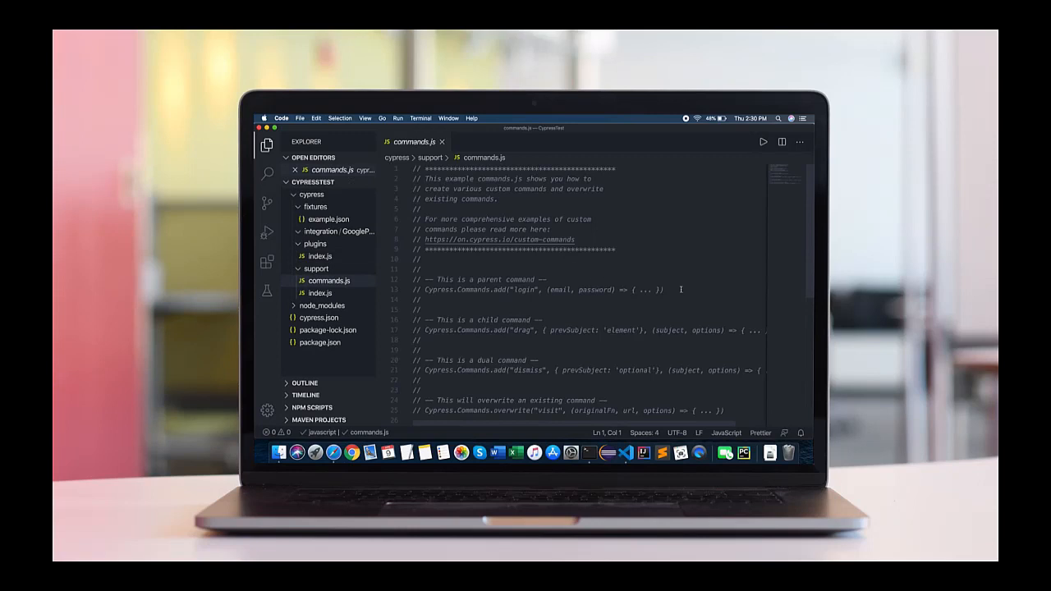
{"action": "mouse_move", "coordinate": [663, 315]}
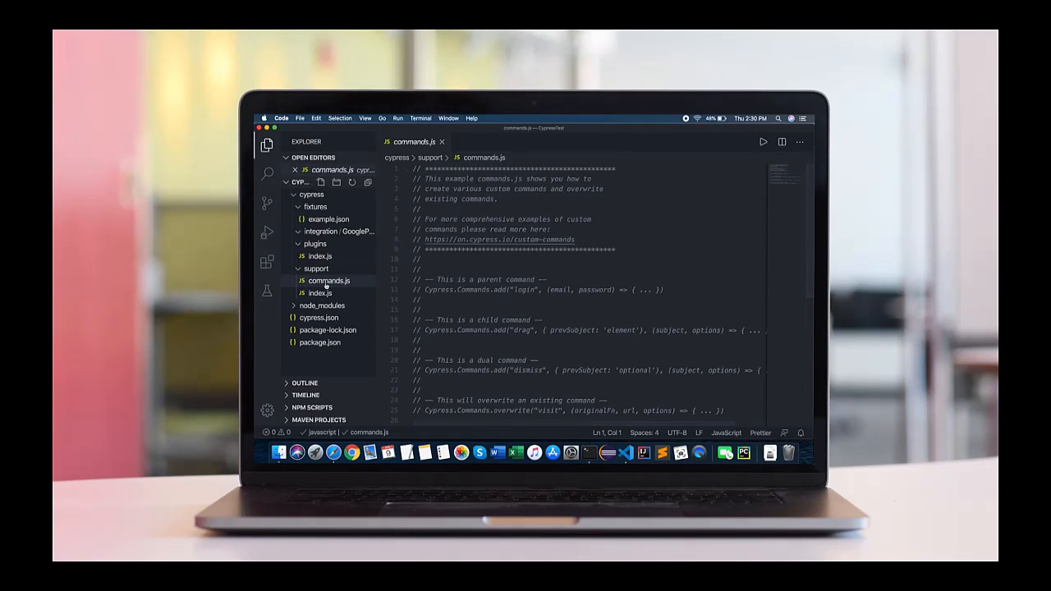
{"action": "left_click", "coordinate": [320, 292]}
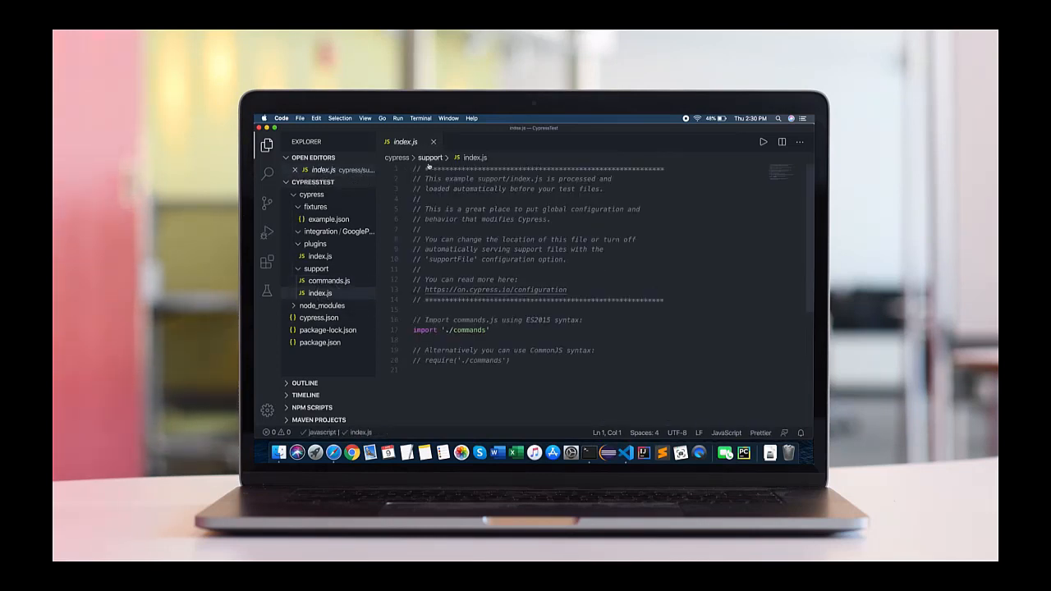
{"action": "left_click", "coordinate": [433, 141]}
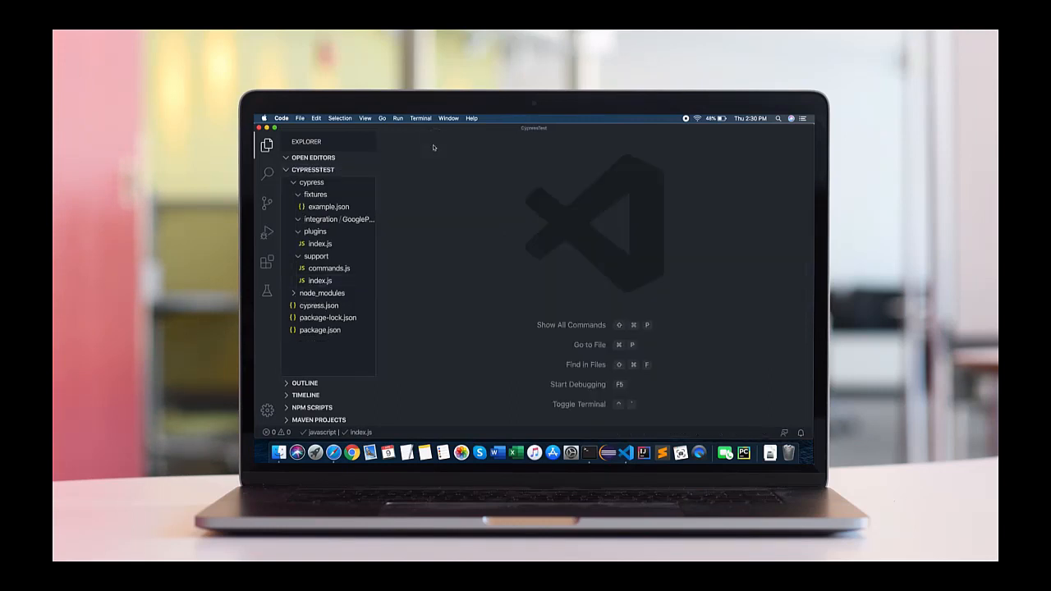
- Collapse the plugins and support folders and open cypress.json for review
{"action": "left_click", "coordinate": [315, 193]}
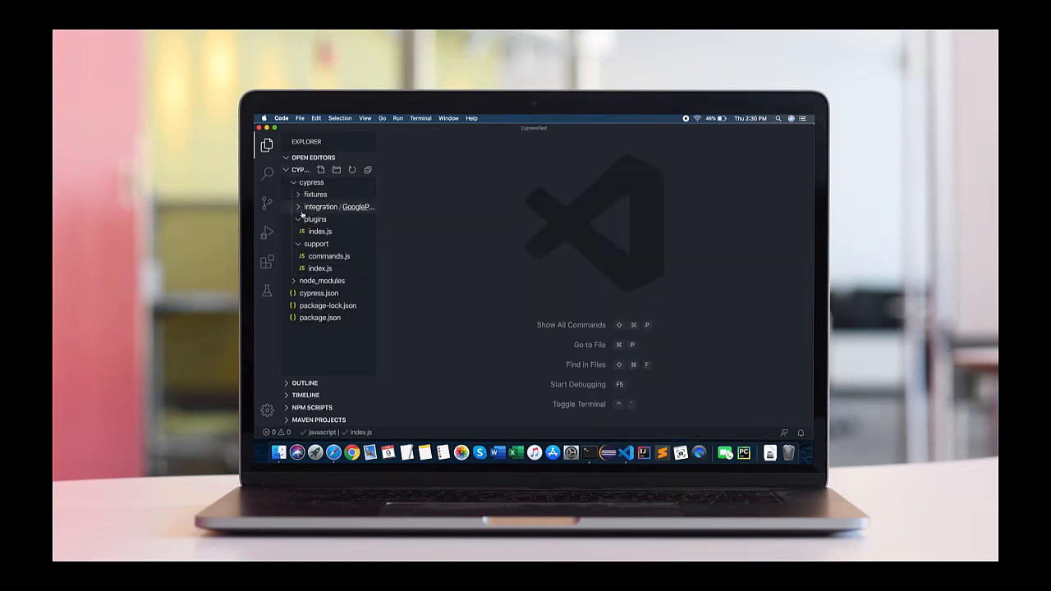
{"action": "left_click", "coordinate": [316, 220]}
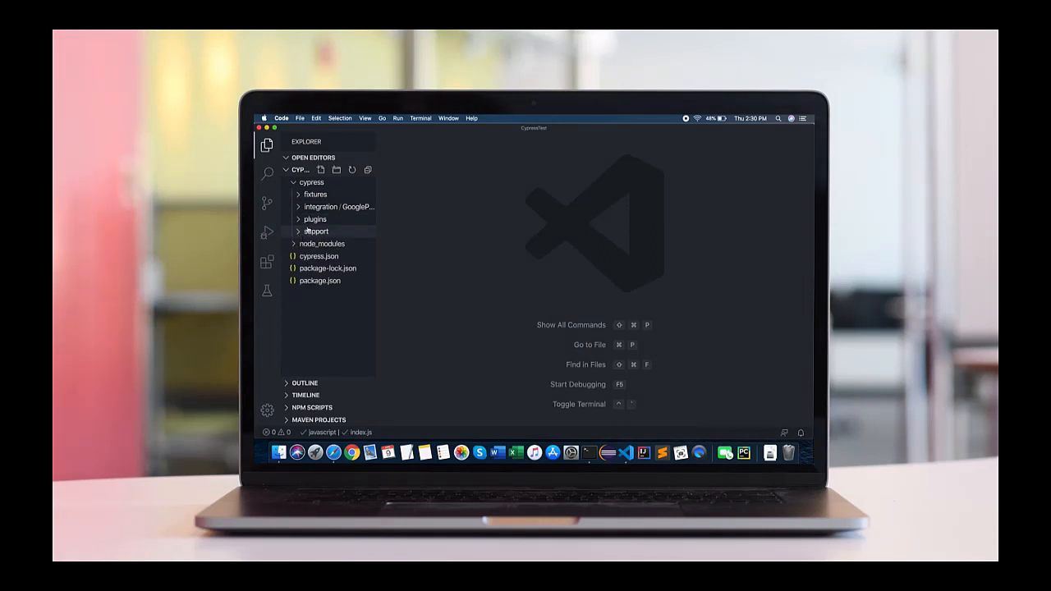
{"action": "left_click", "coordinate": [318, 256]}
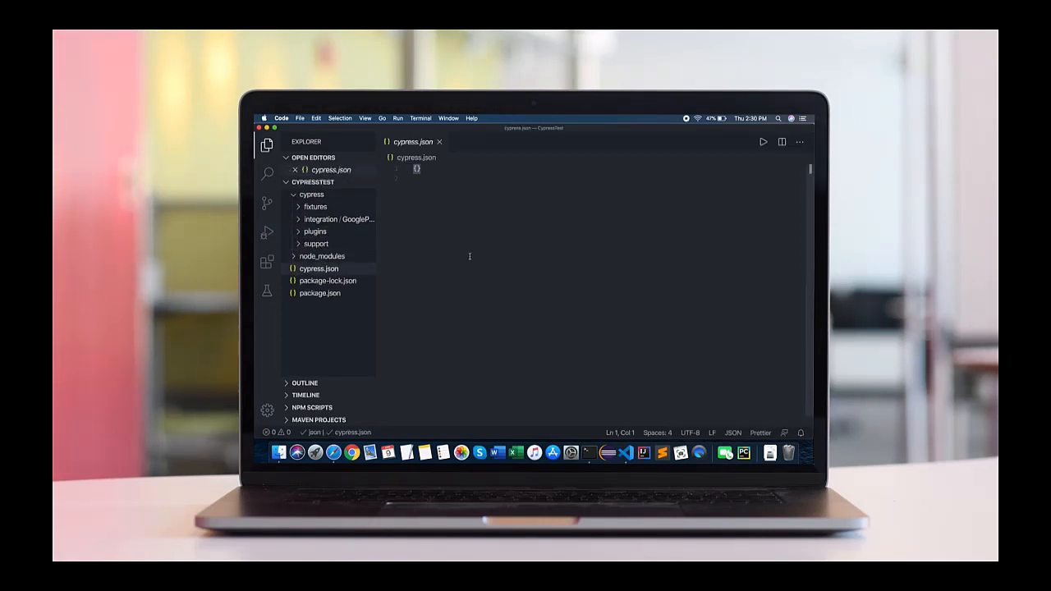
{"action": "mouse_move", "coordinate": [453, 217]}
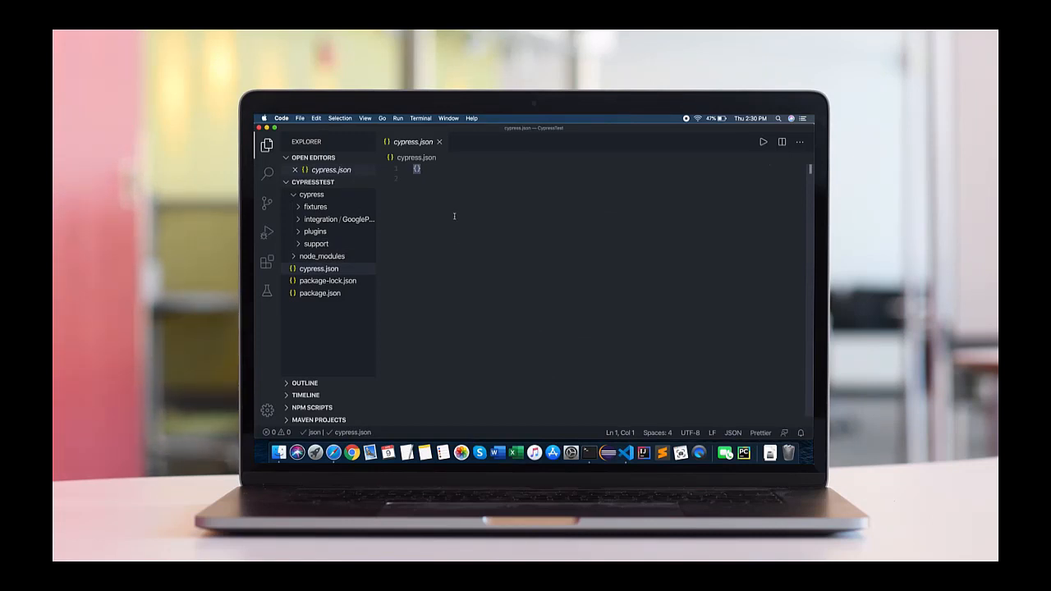
{"action": "mouse_move", "coordinate": [430, 184]}
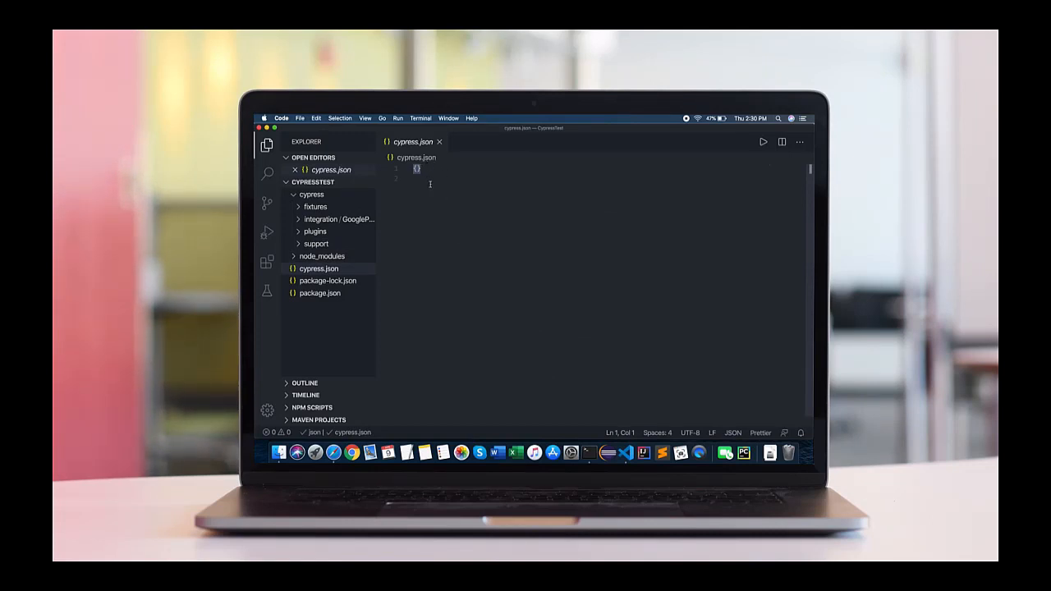
{"action": "mouse_move", "coordinate": [470, 256]}
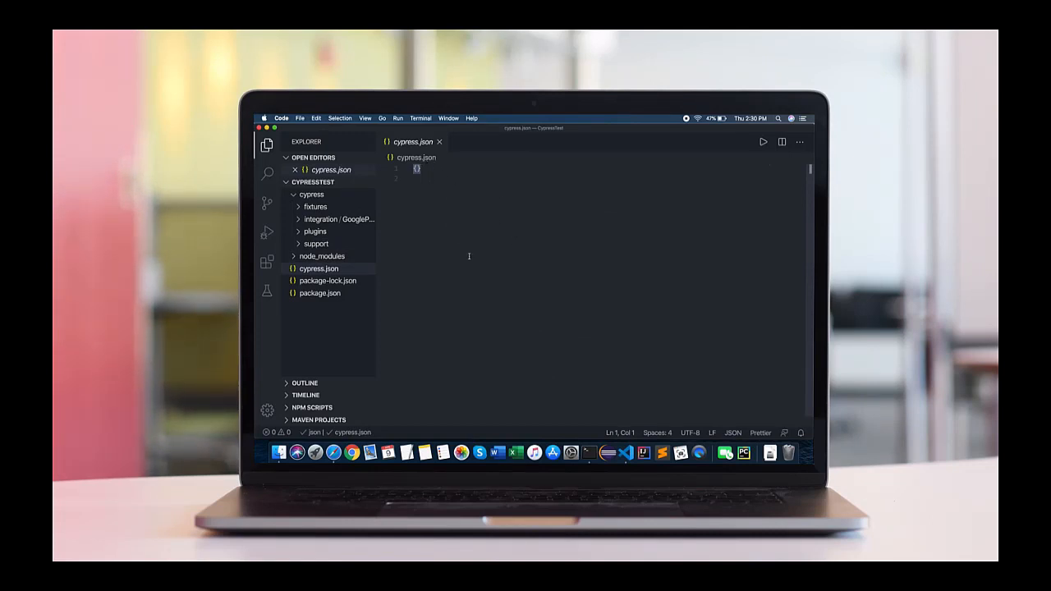
- Switch from cypress.json to package.json to review the project's scripts and Cypress 4.5.0 dev dependency
{"action": "left_click", "coordinate": [318, 292]}
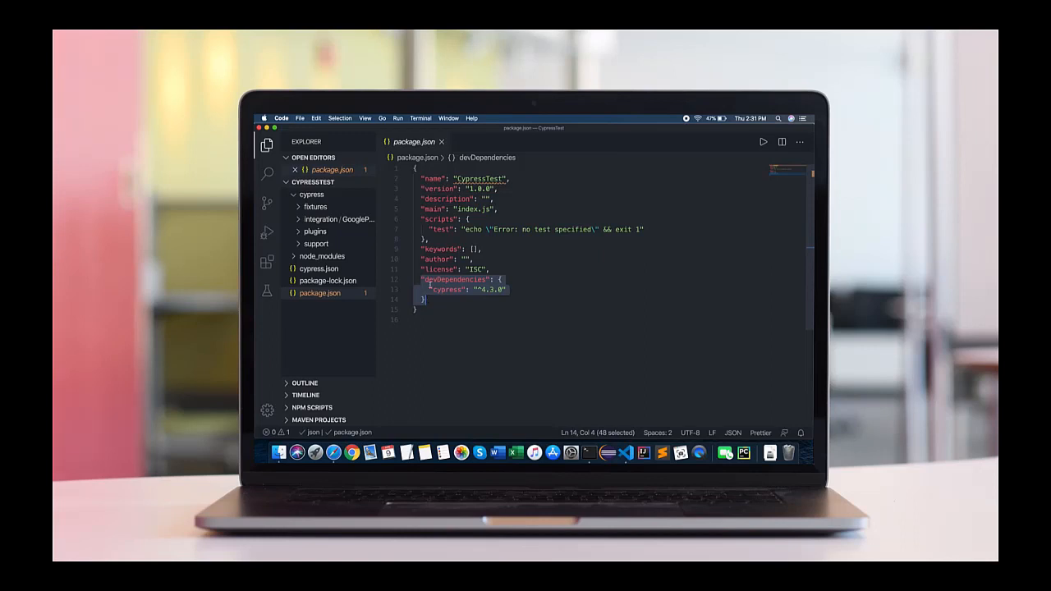
{"action": "mouse_move", "coordinate": [456, 279]}
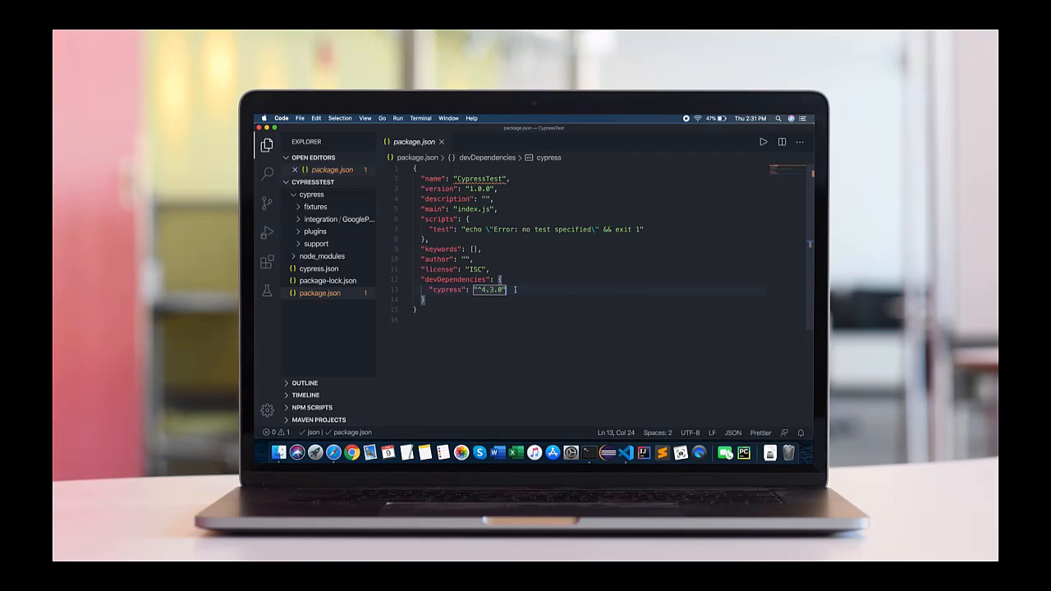
{"action": "mouse_move", "coordinate": [581, 272]}
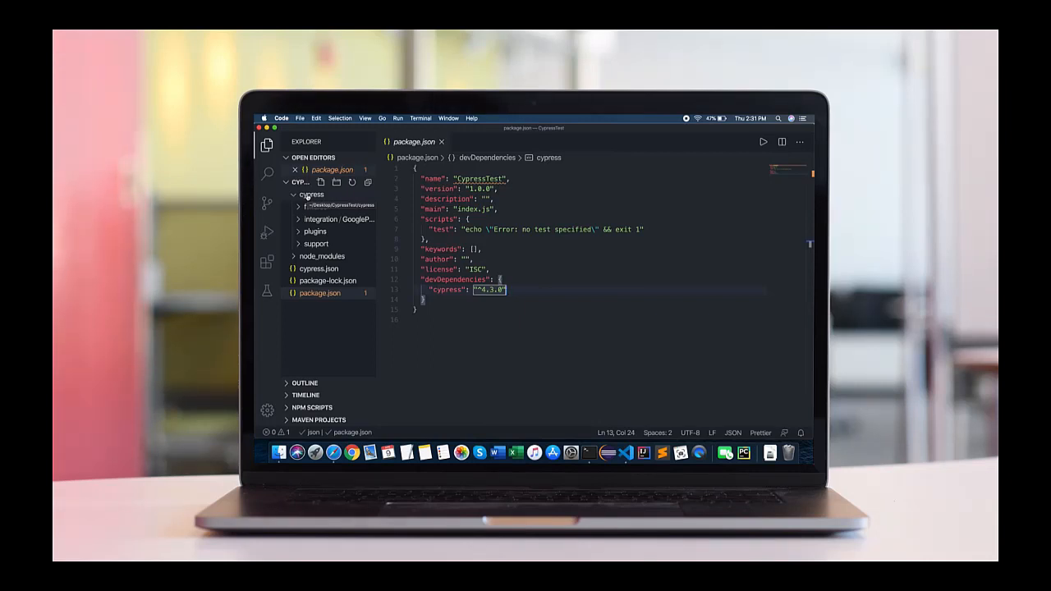
- Expand the integration folder showing GoogleProject and close package.json, leaving no files open
{"action": "left_click", "coordinate": [312, 193]}
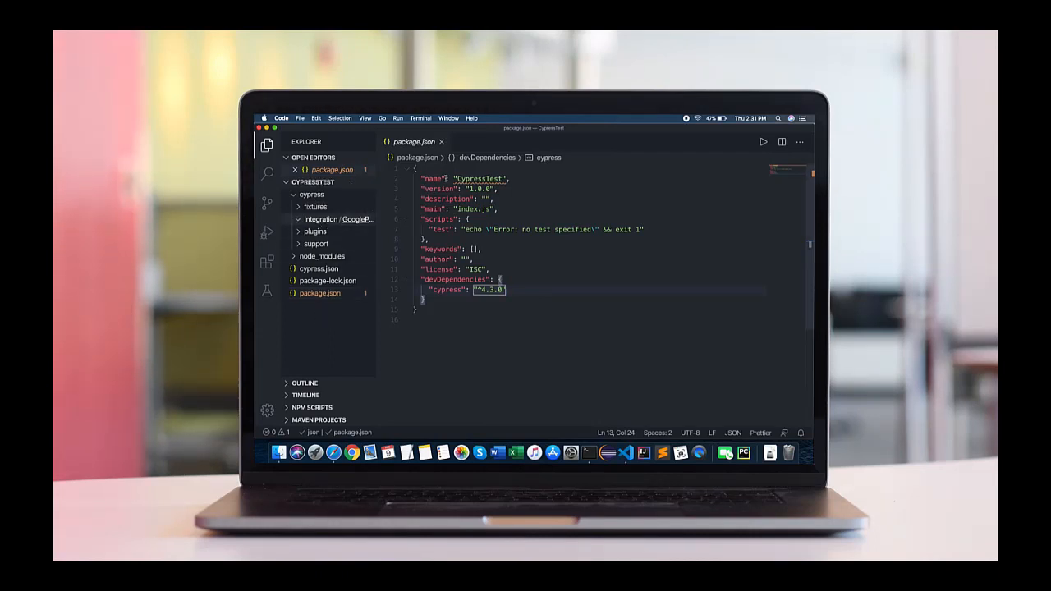
{"action": "left_click", "coordinate": [440, 141]}
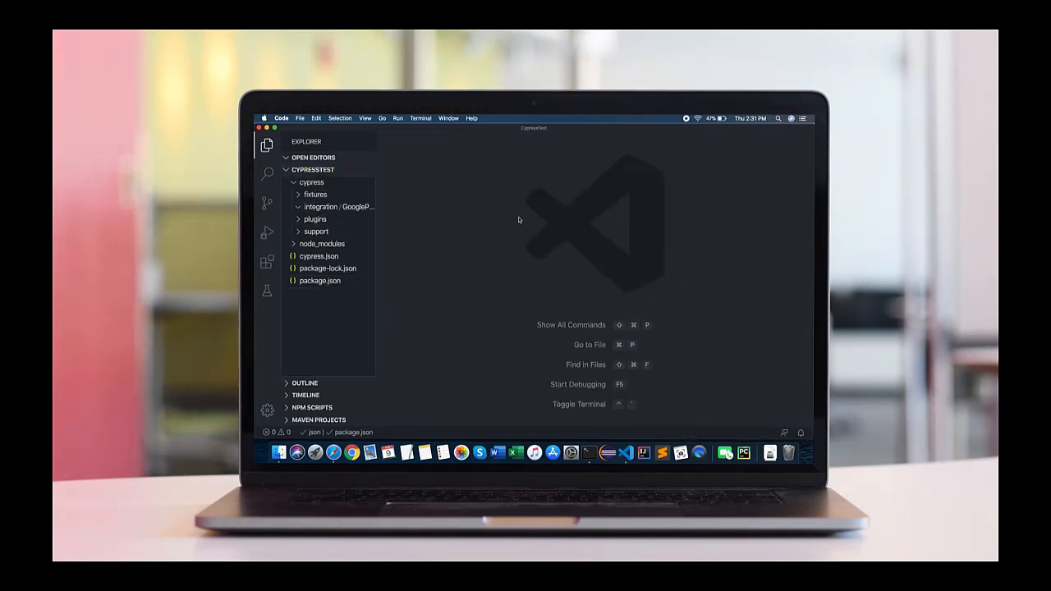
{"action": "mouse_move", "coordinate": [479, 213]}
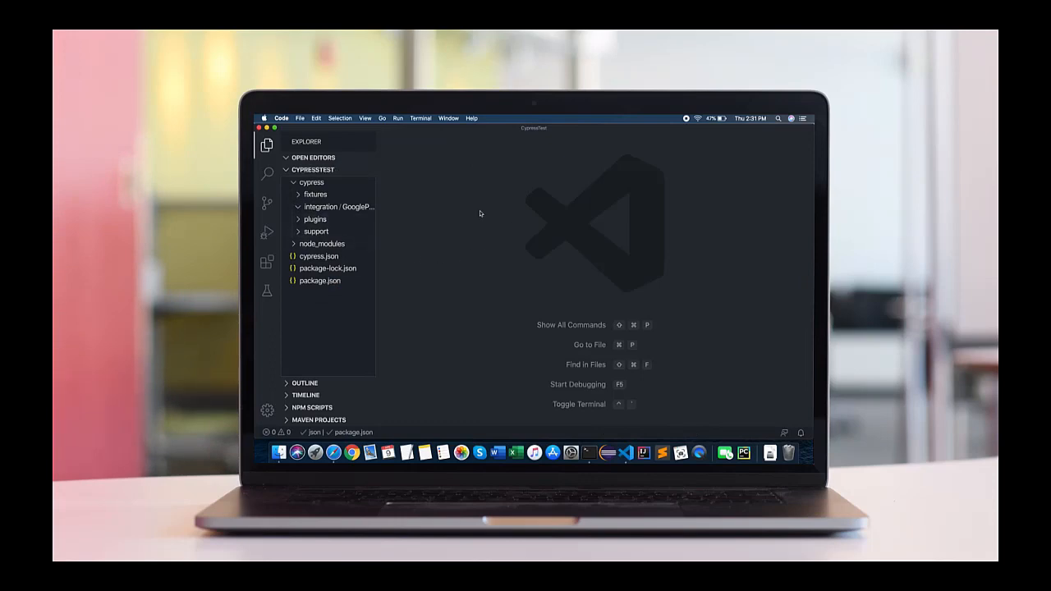